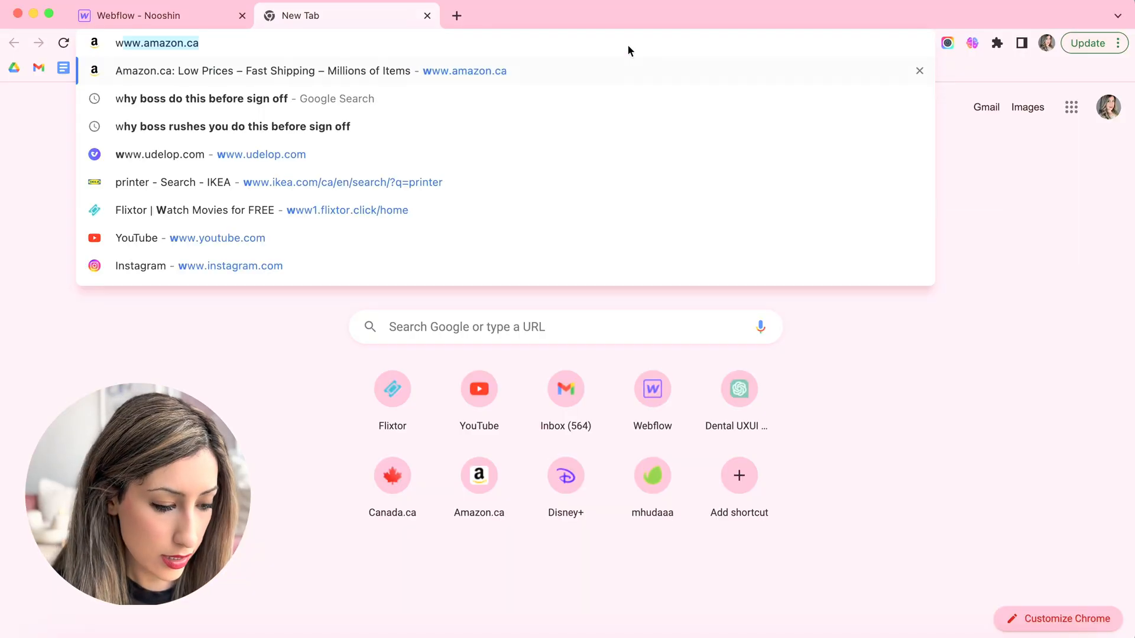
# Step: Load webflow.com in the new Chrome tab to reach the Webflow dashboard
pyautogui.write('webflow')
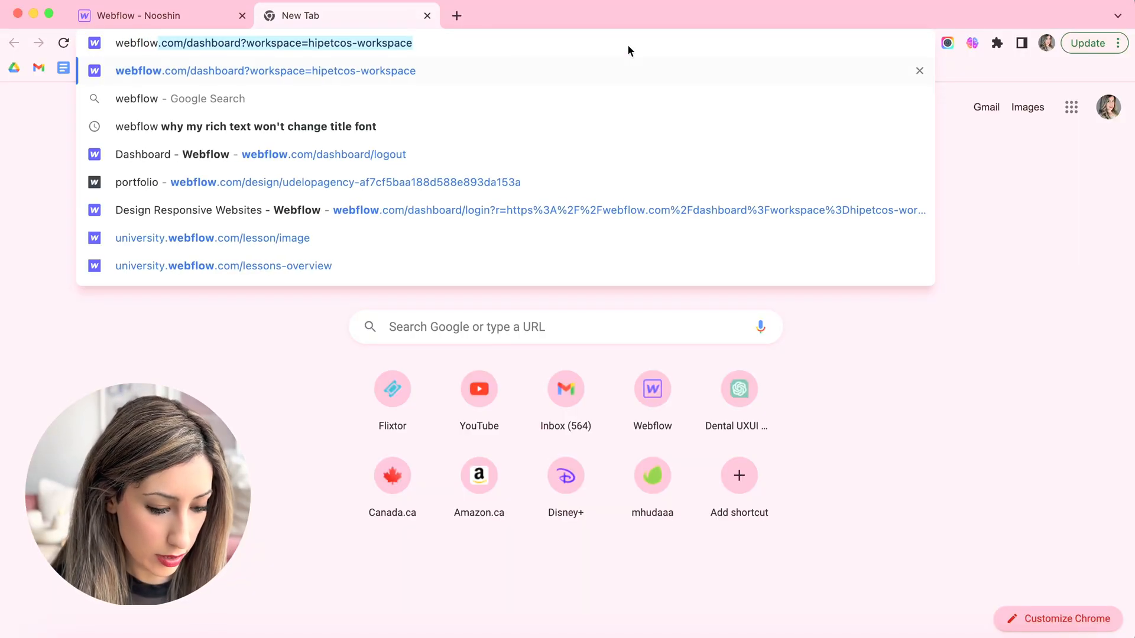
pyautogui.write('webflow.com/dashboard?workspace=nooshins-workspace-d1677f')
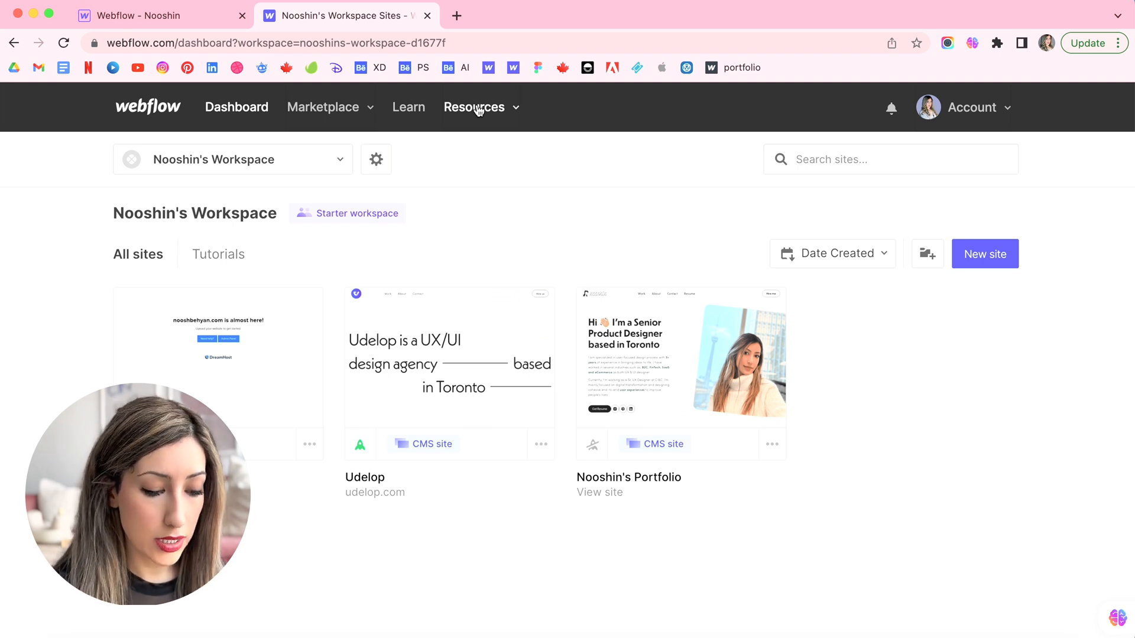
# Step: Go to the Webflow home page and open Templates from the Resources menu
pyautogui.click(474, 106)
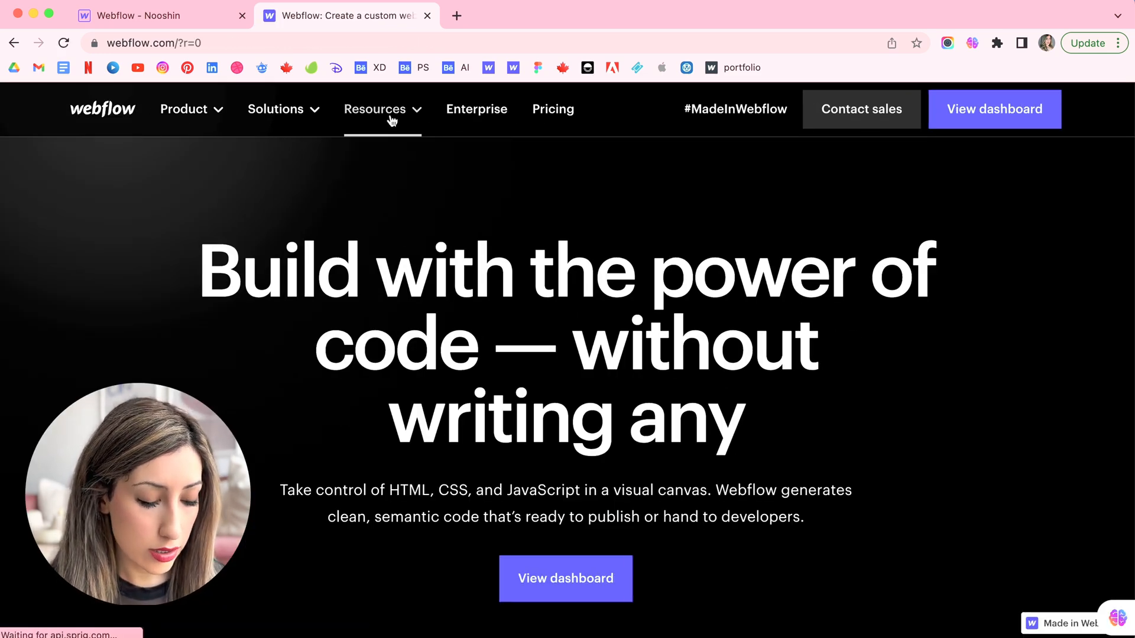
pyautogui.click(375, 110)
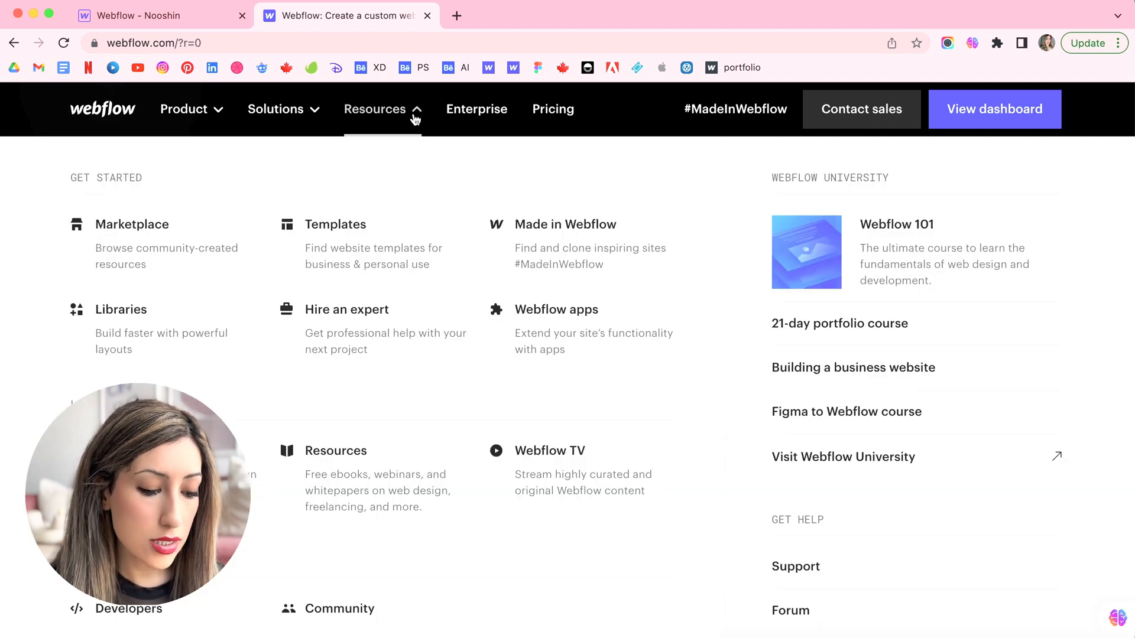
pyautogui.moveTo(335, 224)
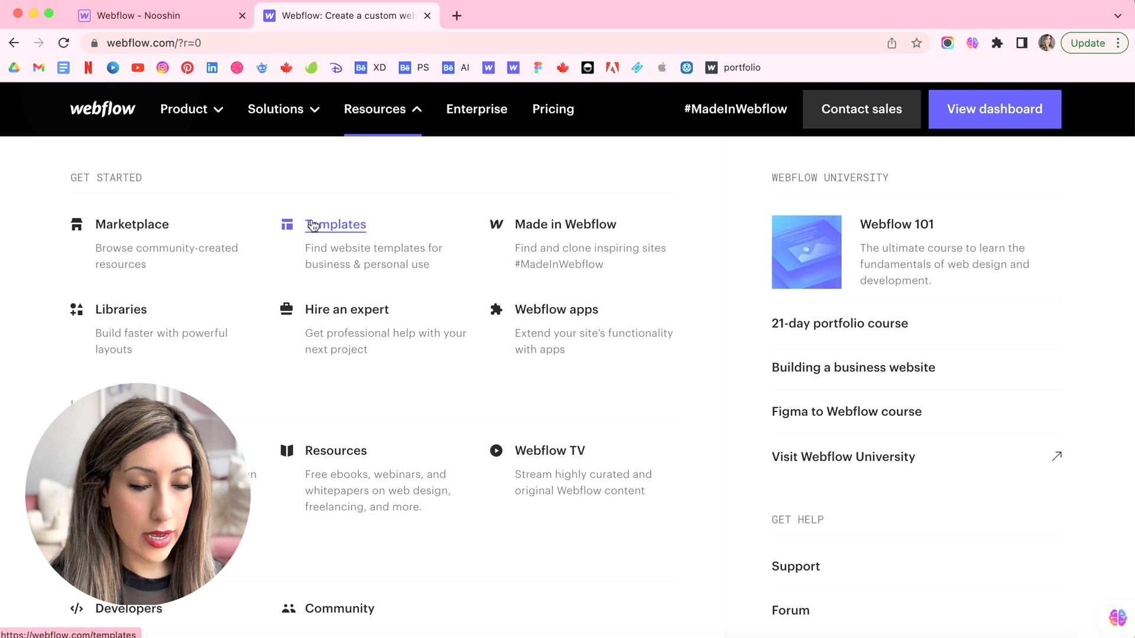
pyautogui.click(336, 224)
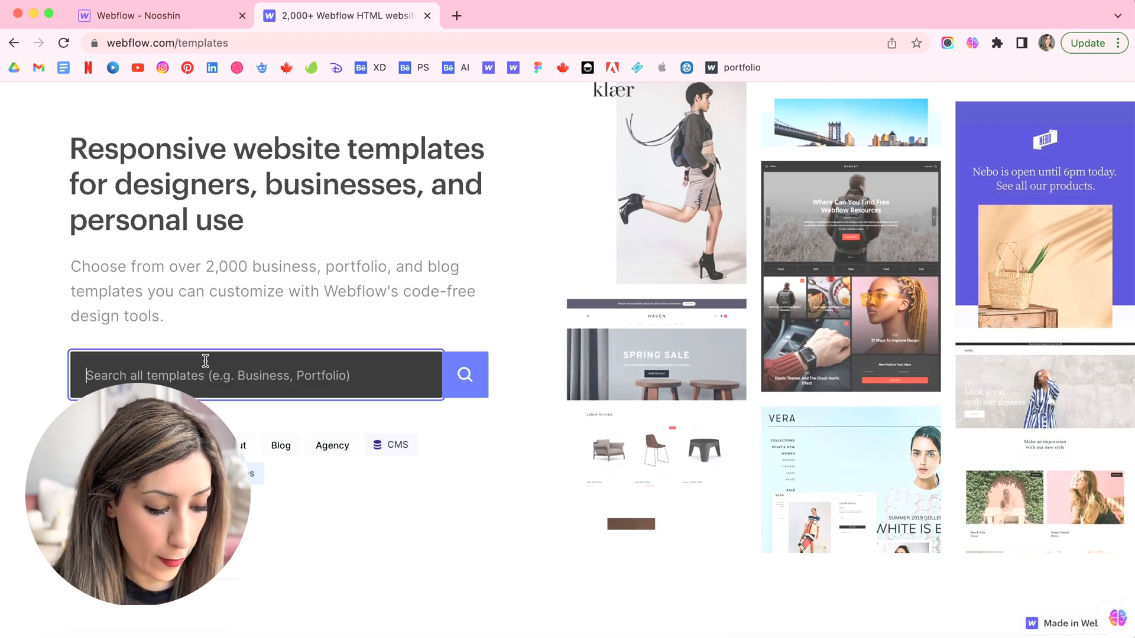
# Step: Search templates for 'free portfolio' and browse results to the Fre fashion template
pyautogui.write('free')
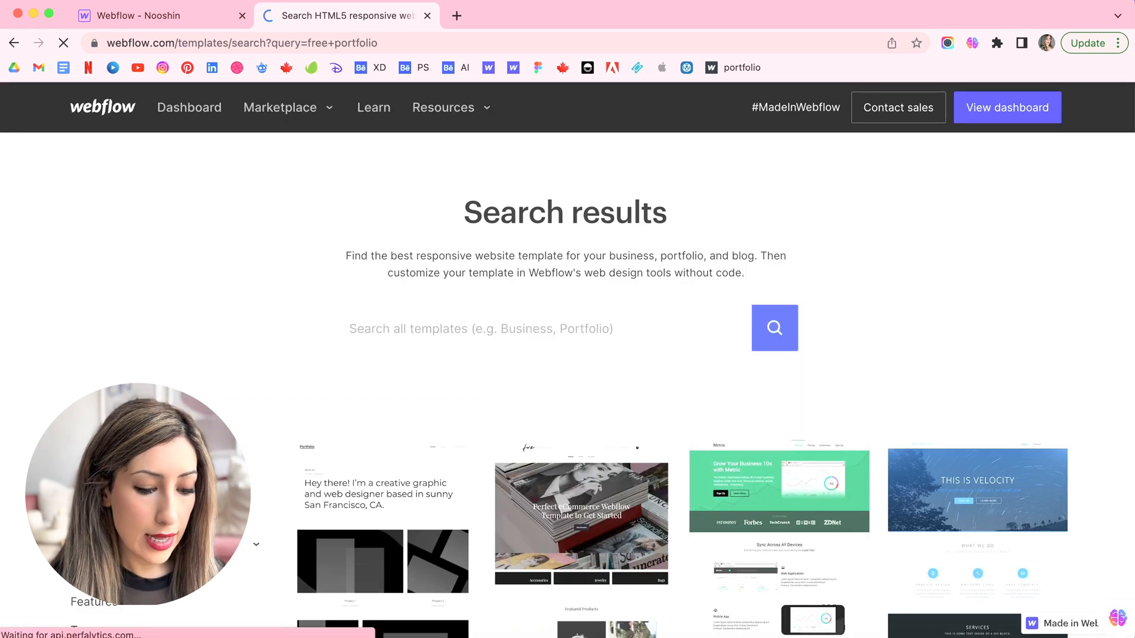
pyautogui.scroll(-3)
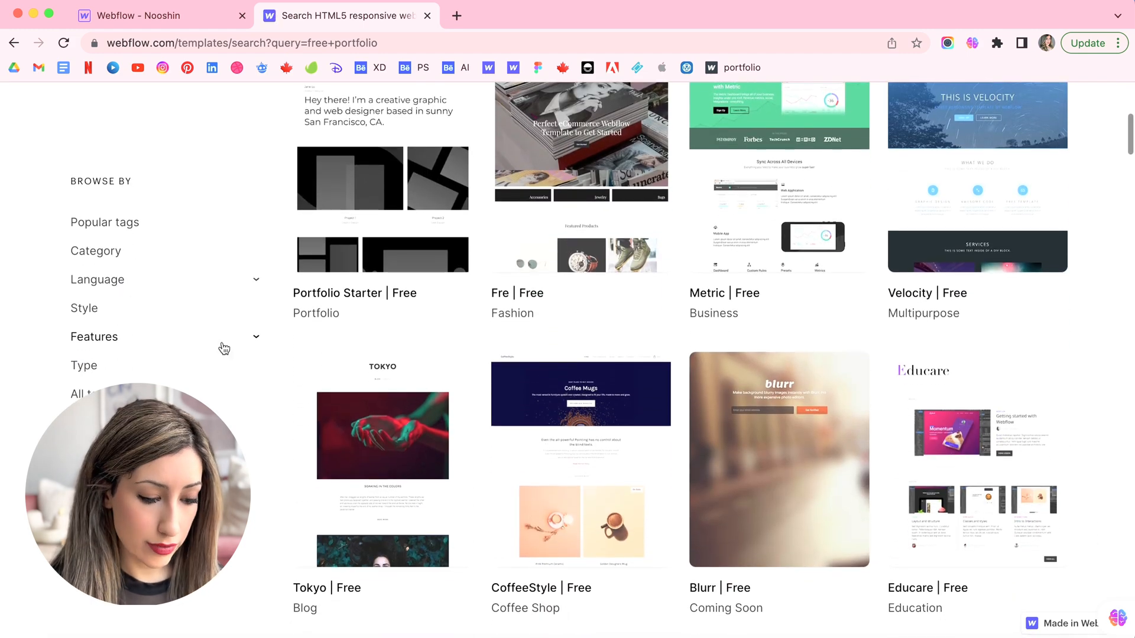
pyautogui.scroll(-3)
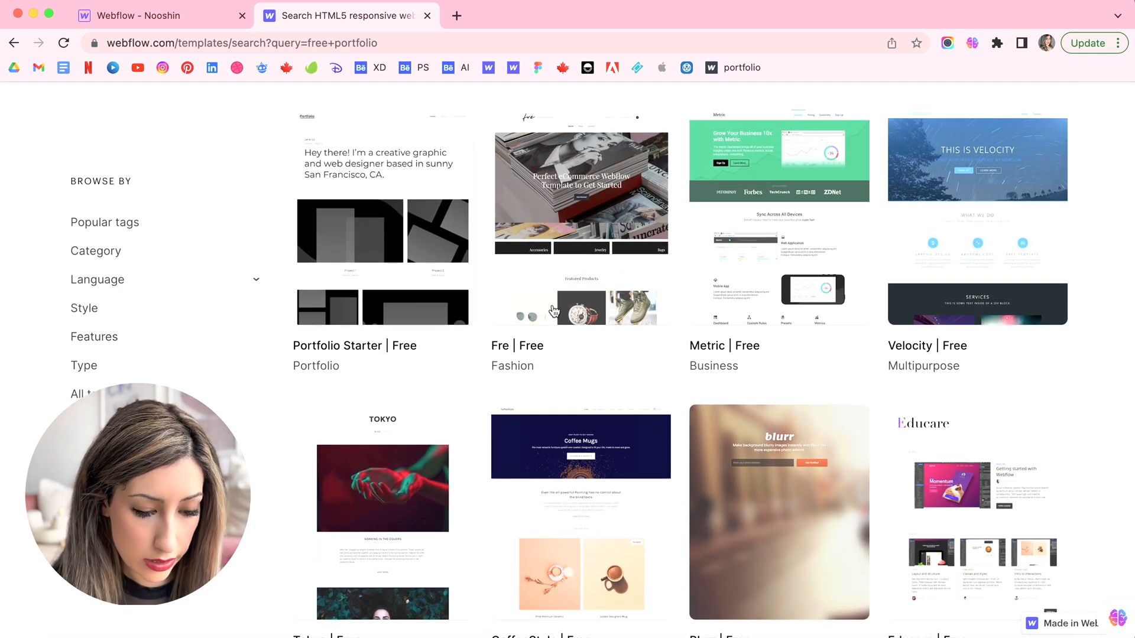
pyautogui.scroll(-3)
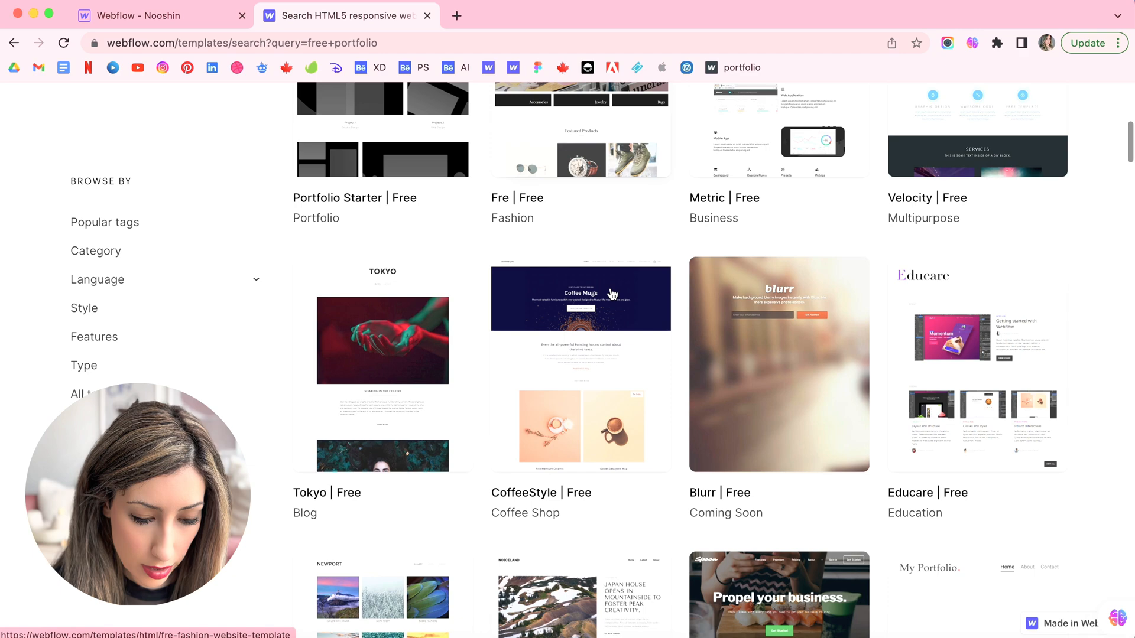
pyautogui.scroll(-3)
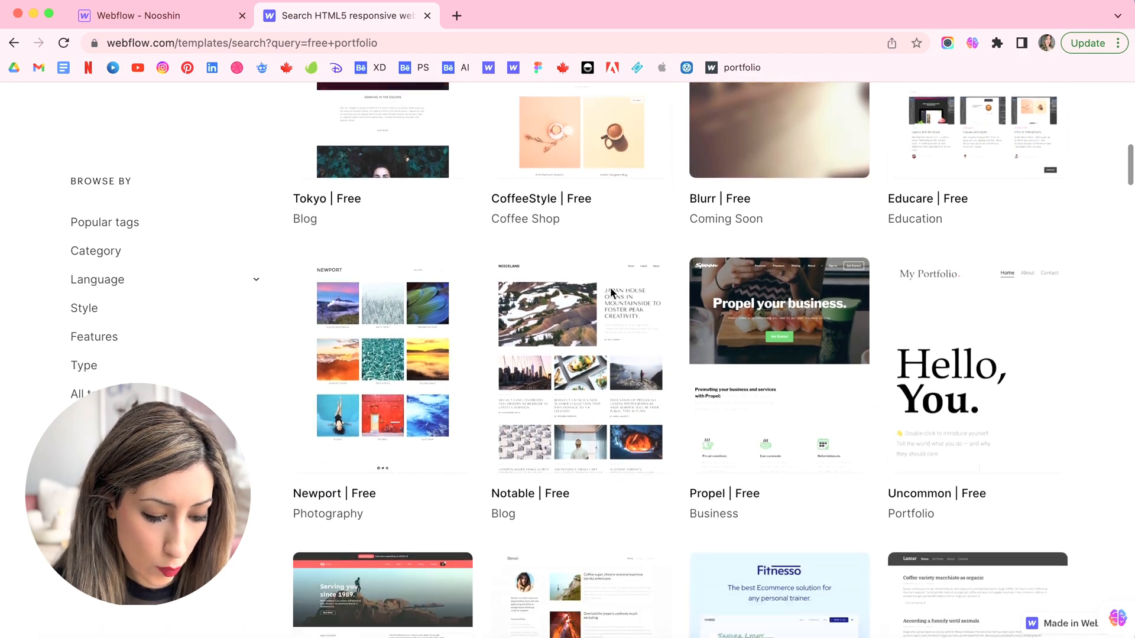
pyautogui.scroll(3)
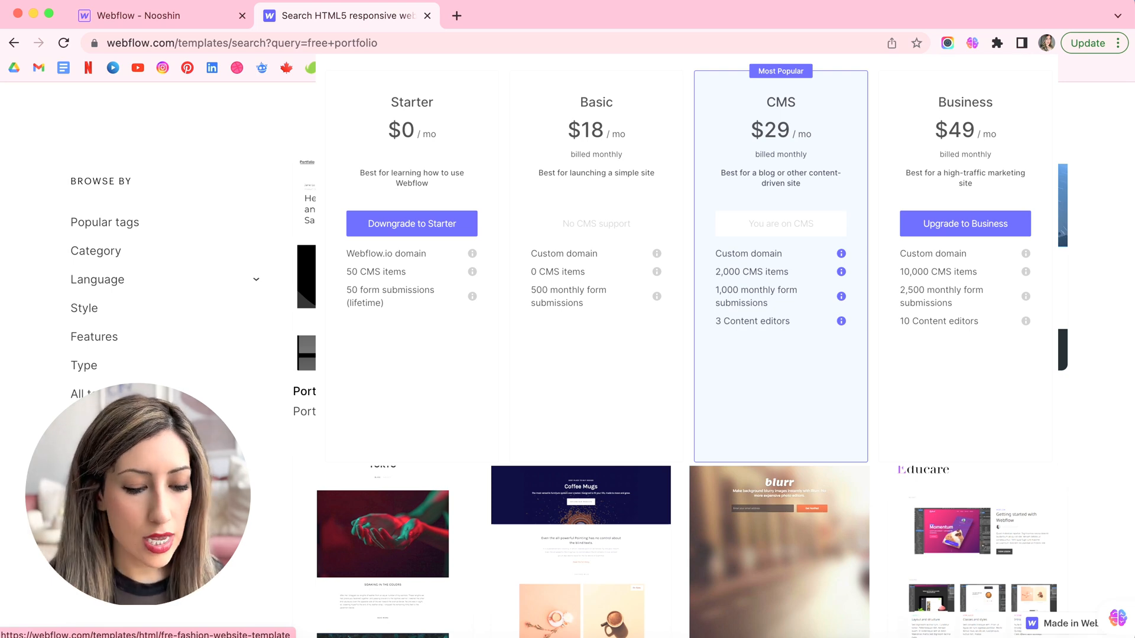
pyautogui.scroll(-3)
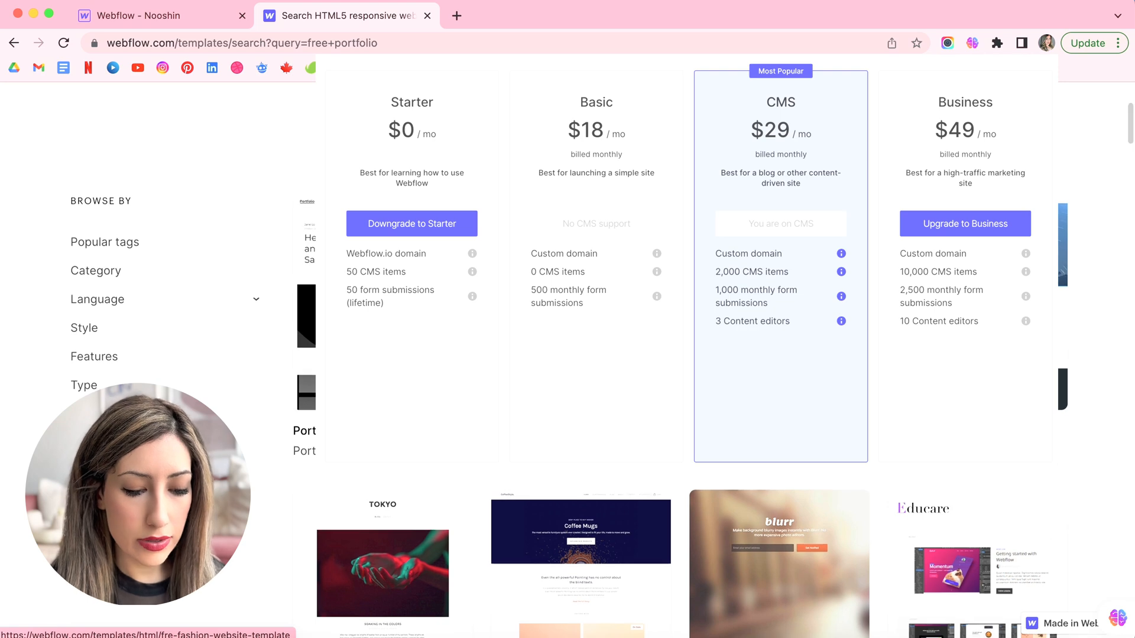
pyautogui.scroll(-3)
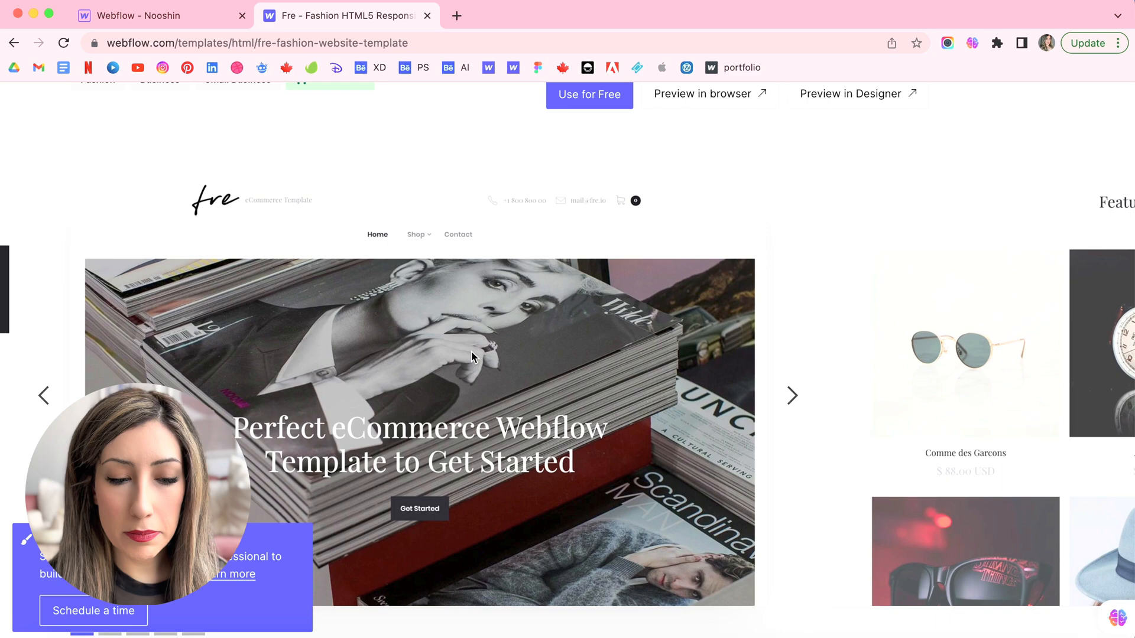
# Step: Preview the Fre template as a live site and scroll through it
pyautogui.scroll(-3)
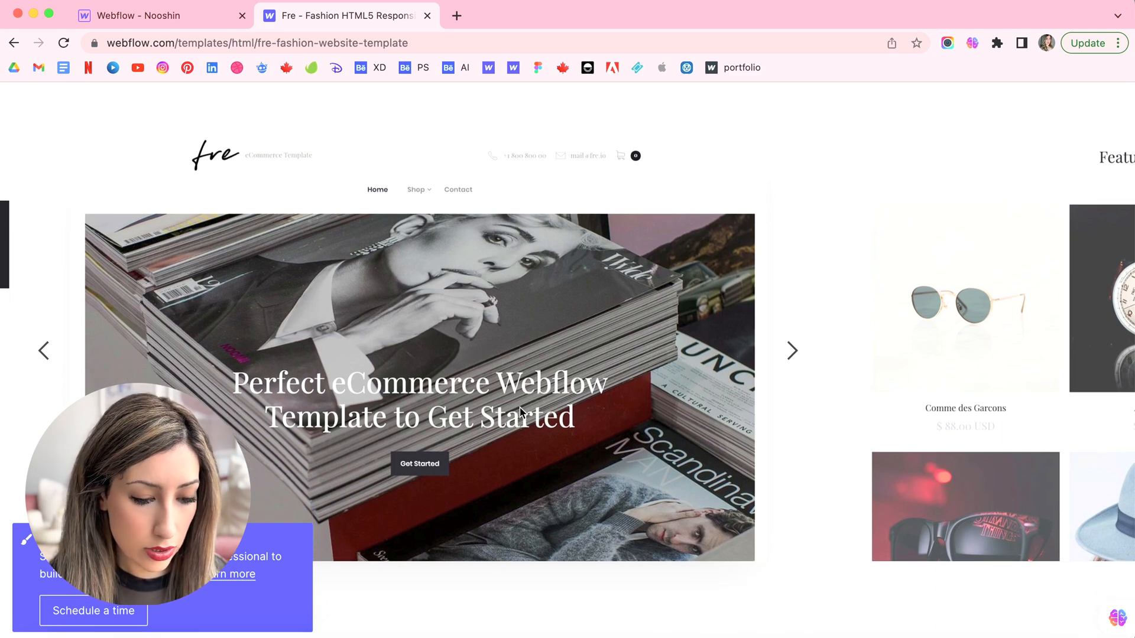
pyautogui.scroll(3)
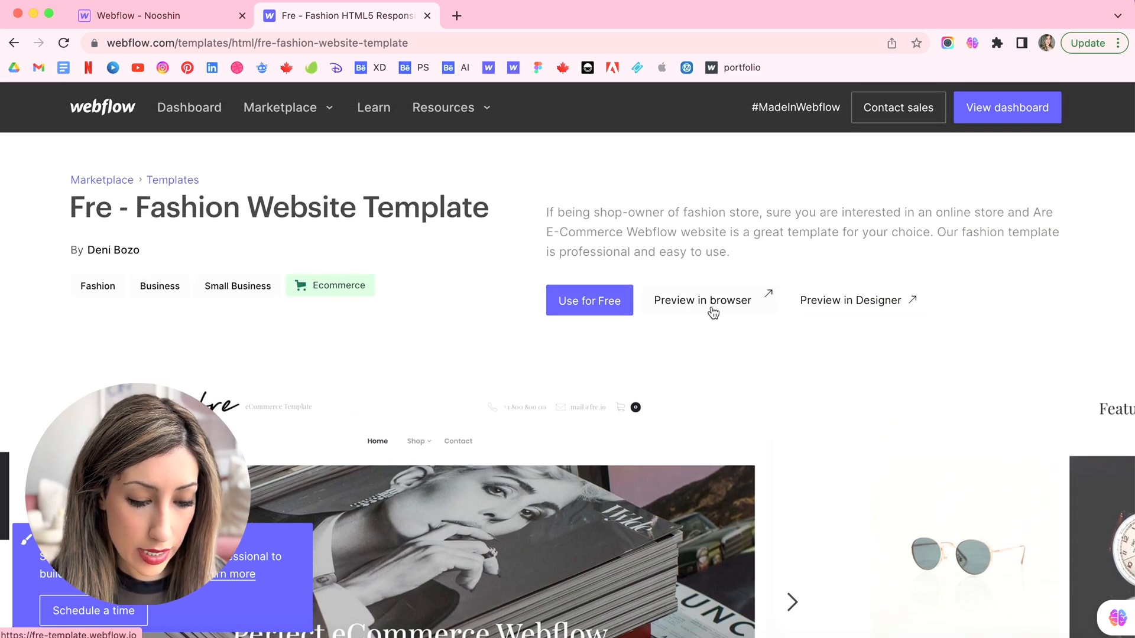
pyautogui.click(700, 300)
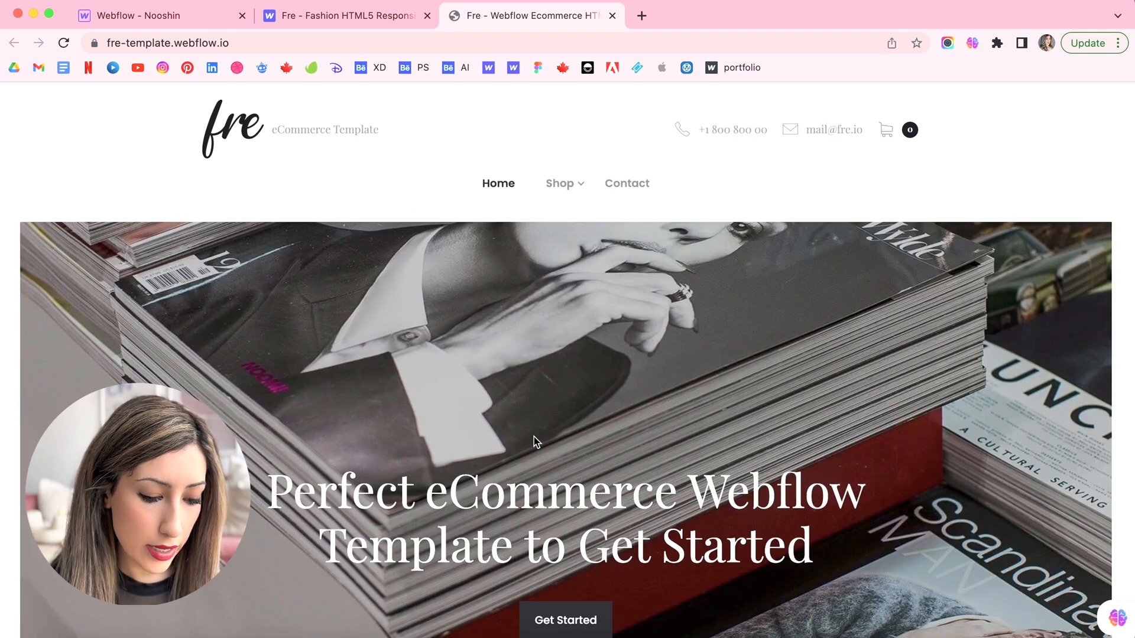
pyautogui.scroll(-3)
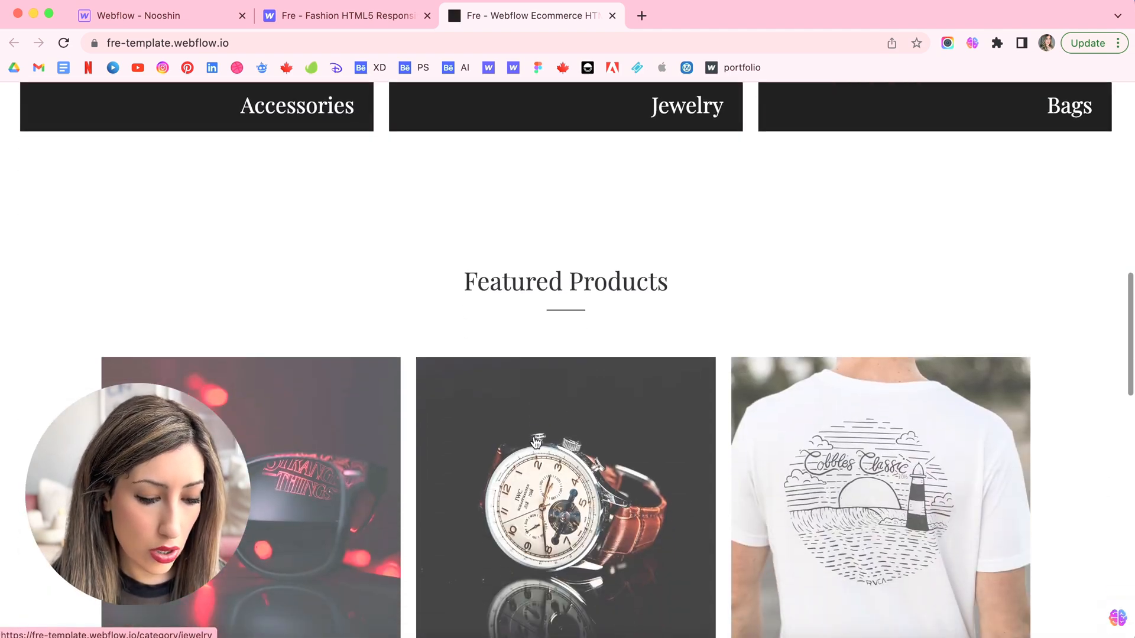
pyautogui.scroll(-3)
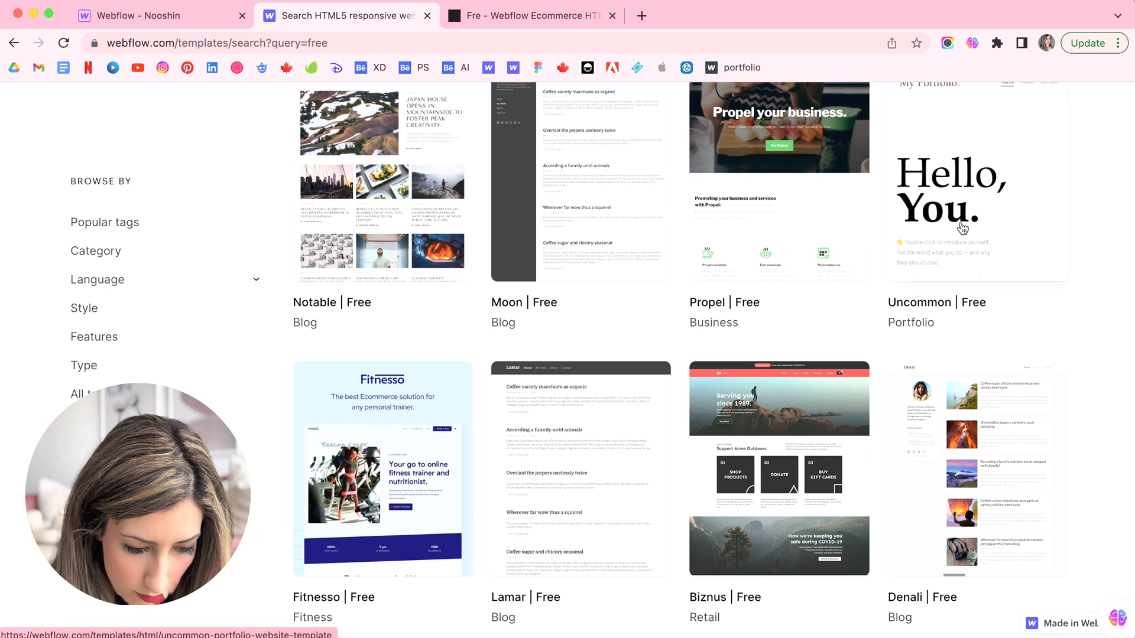
# Step: Preview the Uncommon template live, browsing its home and About pages
pyautogui.scroll(-3)
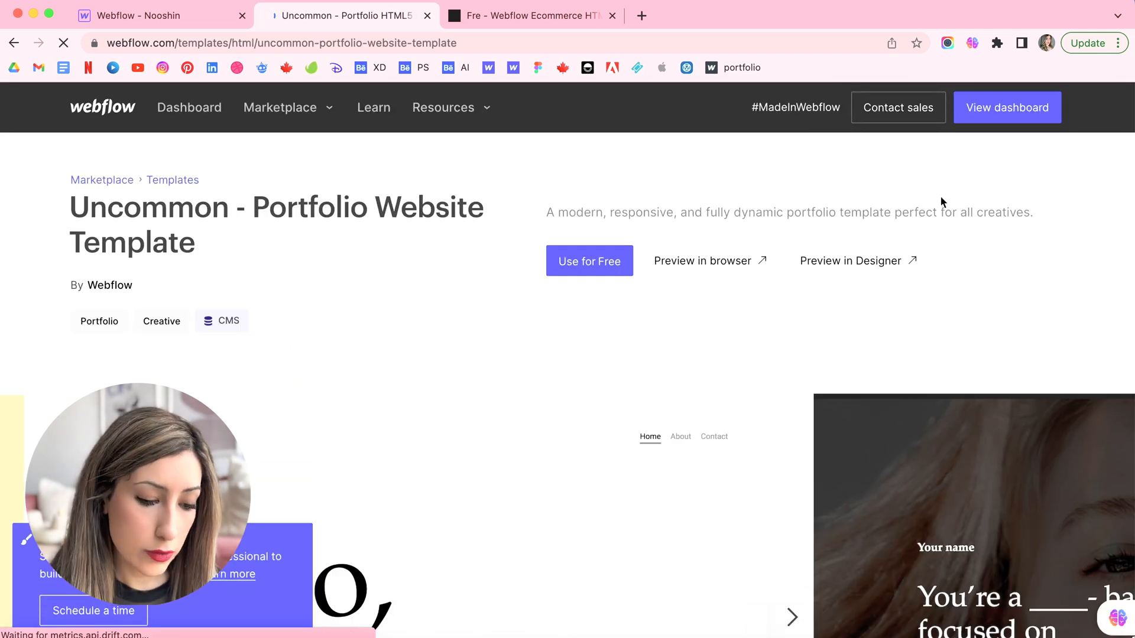
pyautogui.click(702, 261)
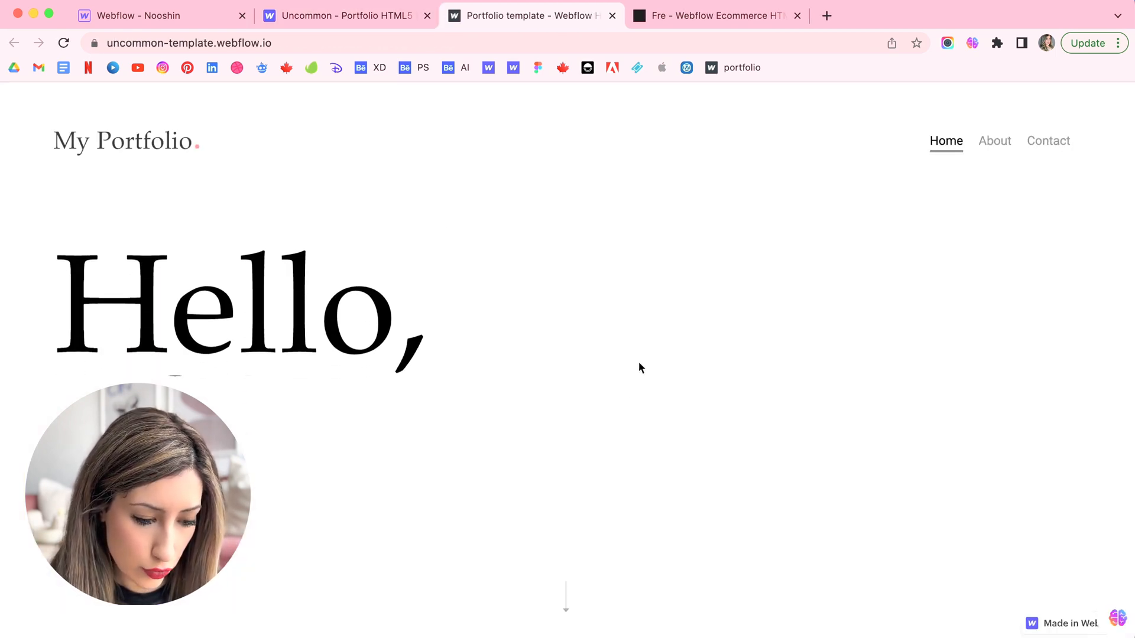
pyautogui.scroll(-3)
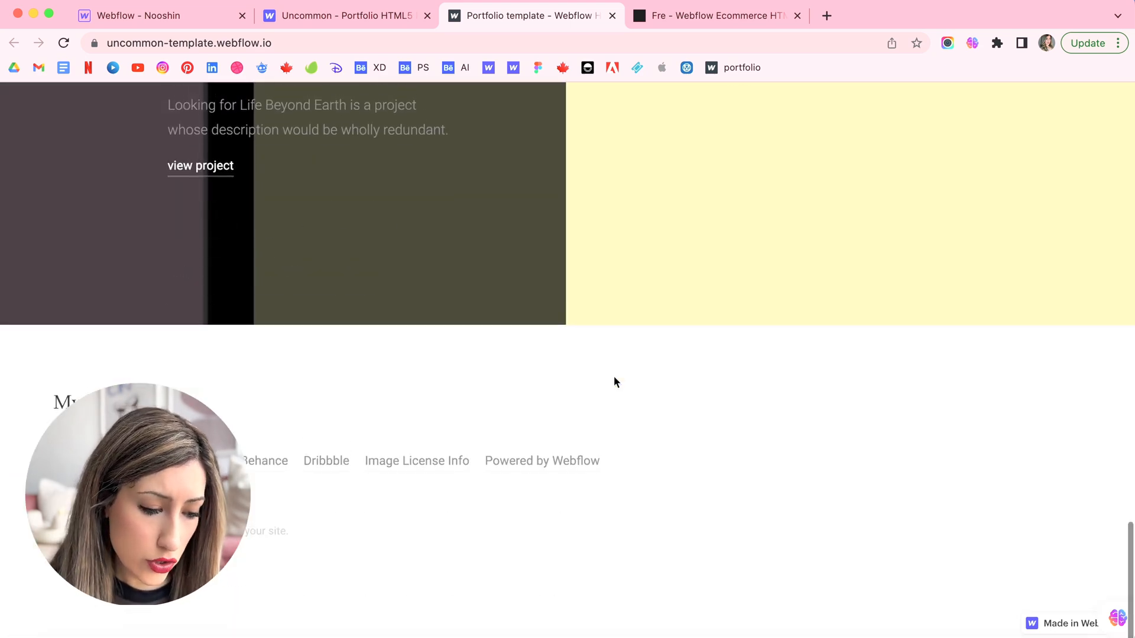
pyautogui.scroll(3)
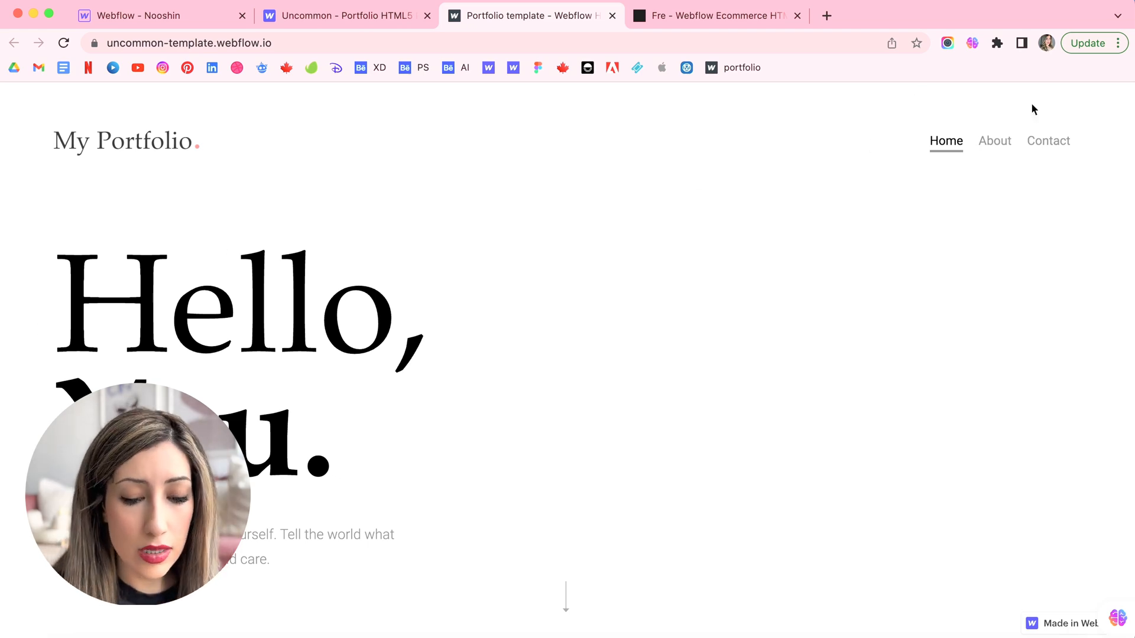
pyautogui.click(994, 140)
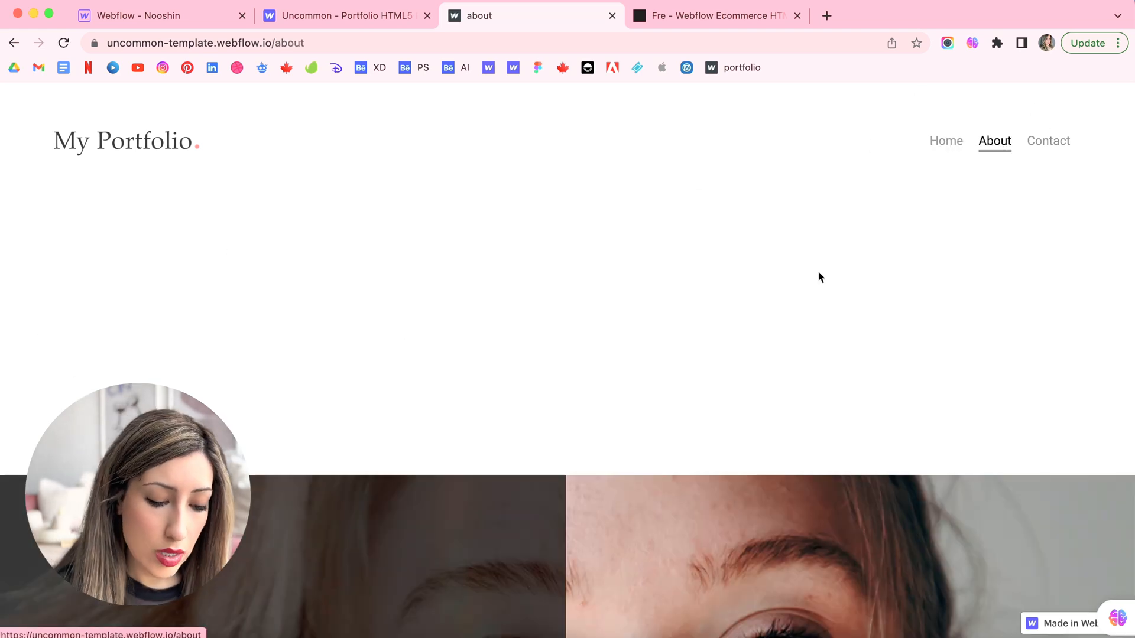
pyautogui.scroll(-3)
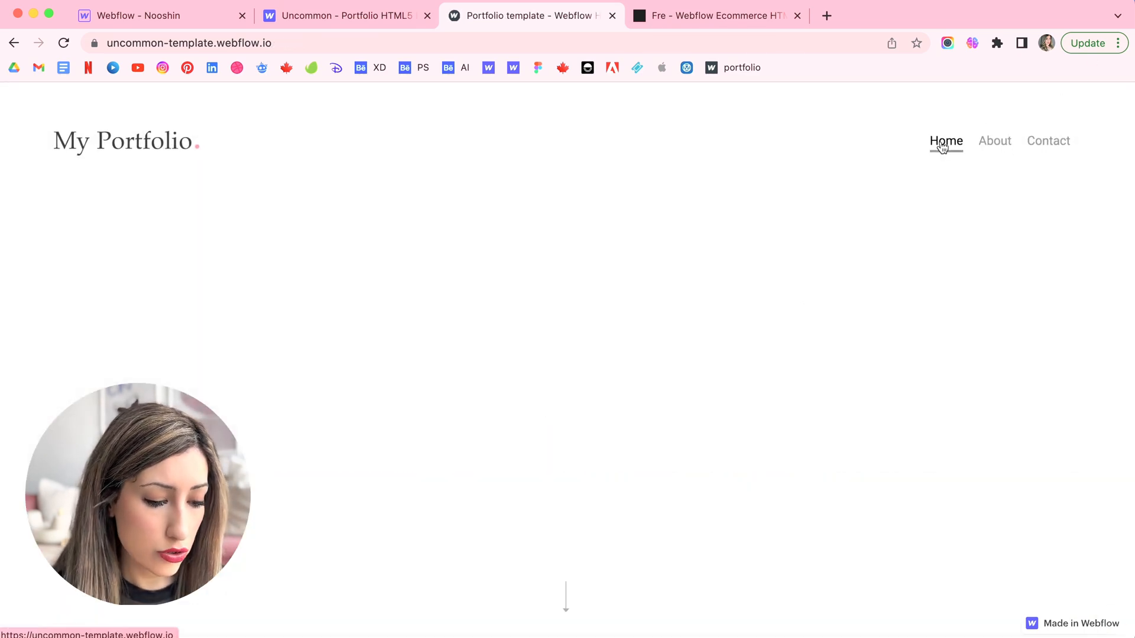
pyautogui.click(344, 15)
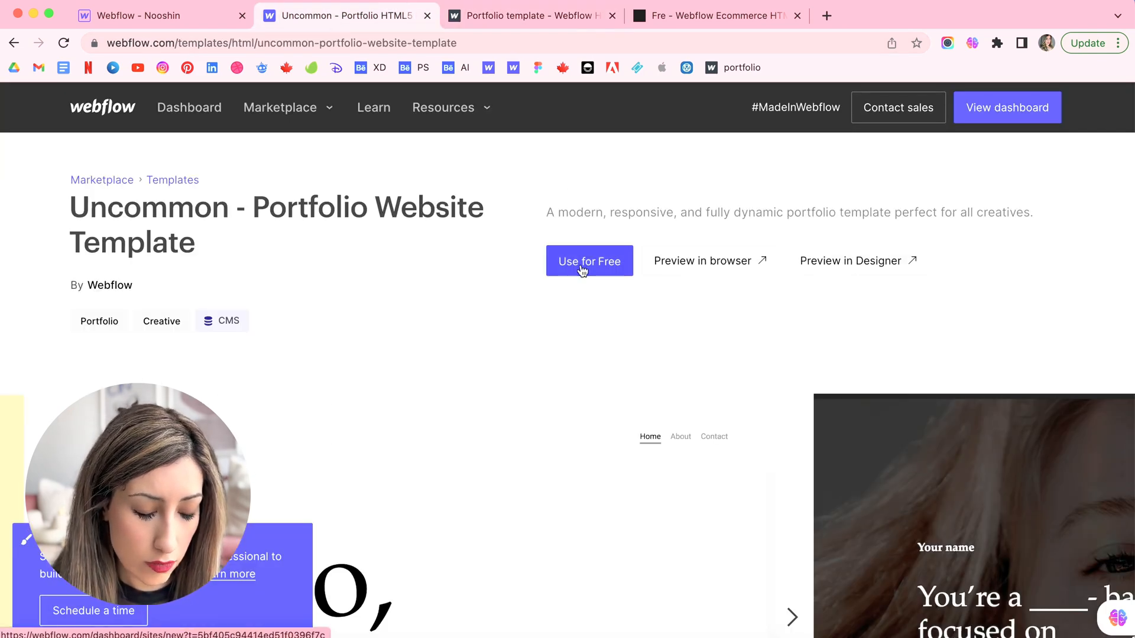
# Step: Use the Uncommon template for free, creating Nooshin's Dandy Site with the suggested name
pyautogui.click(589, 261)
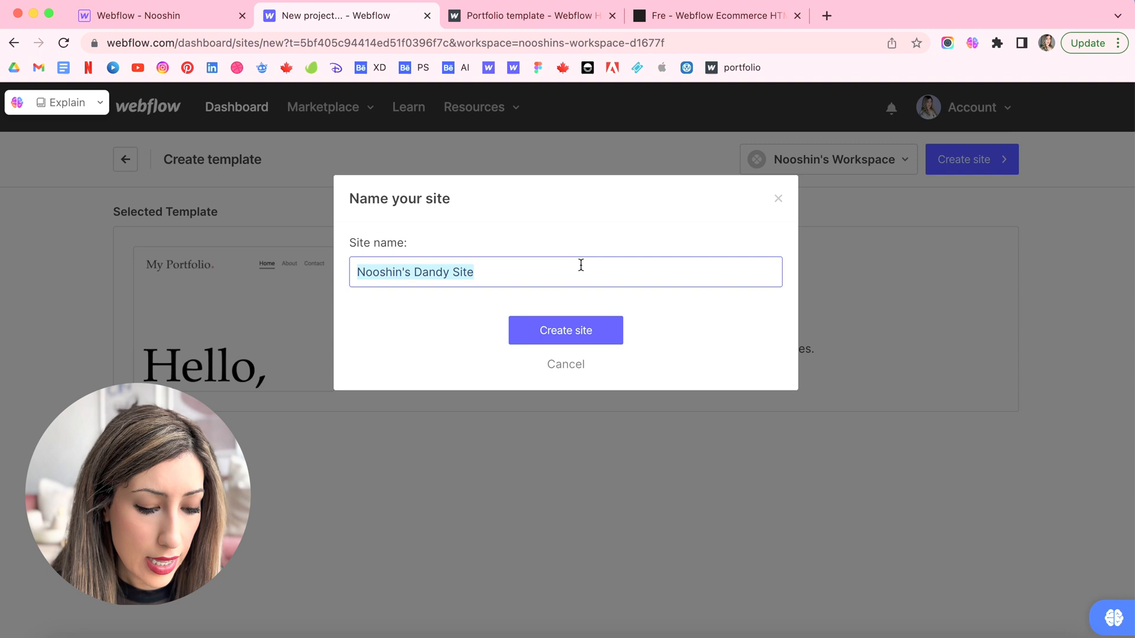
pyautogui.click(565, 330)
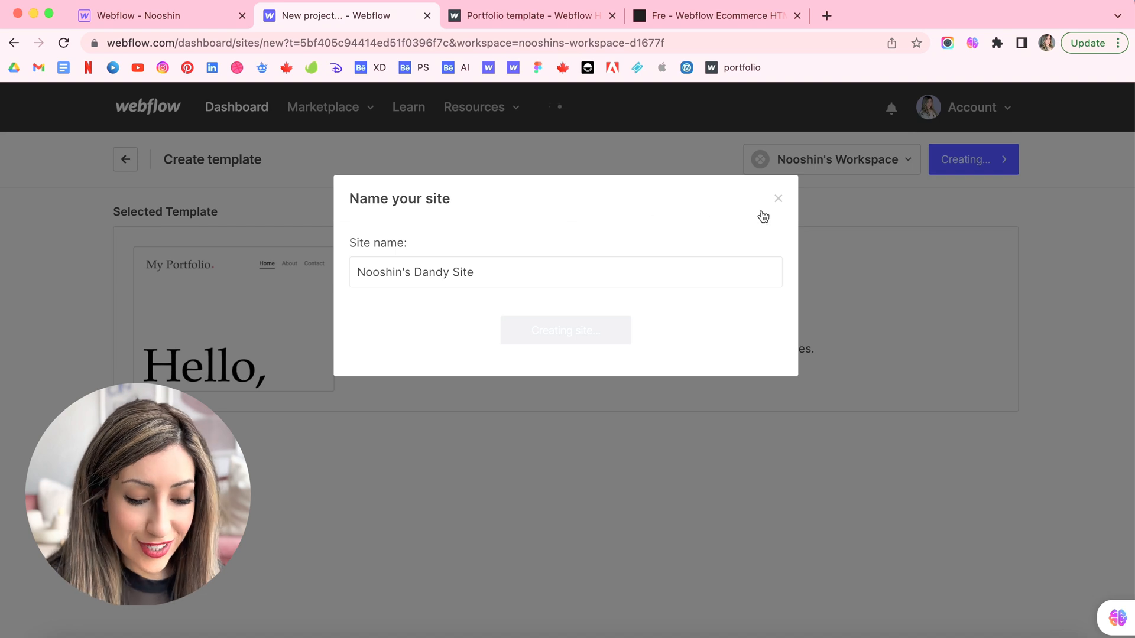
pyautogui.click(565, 329)
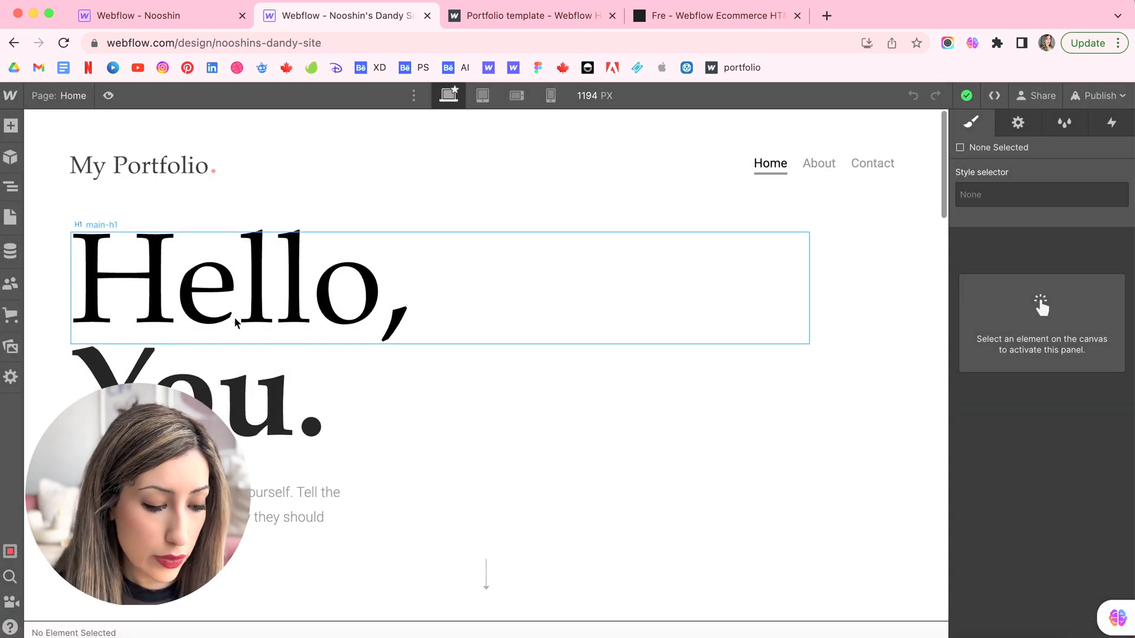
# Step: Select a project column on the canvas and show the CMS Collections list
pyautogui.click(239, 286)
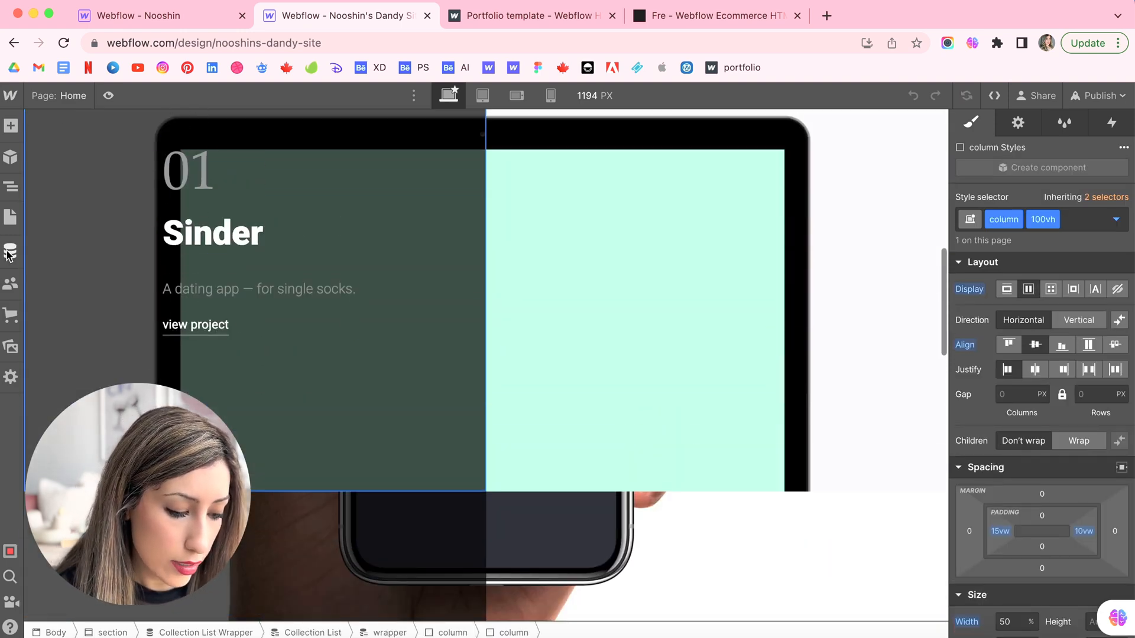
pyautogui.click(11, 252)
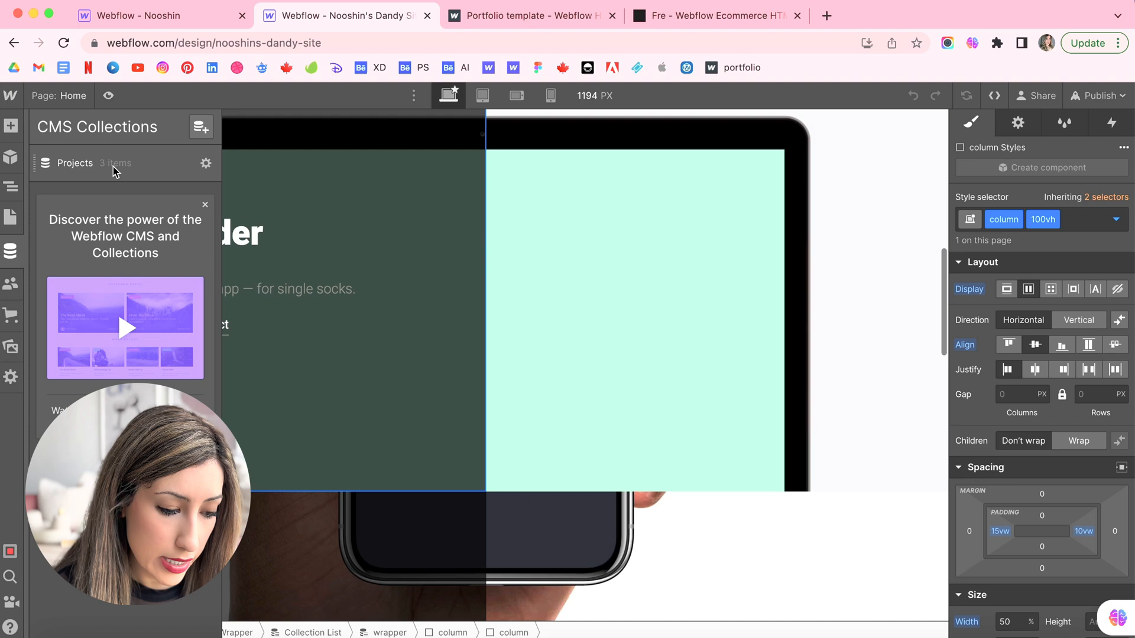
pyautogui.moveTo(10, 251)
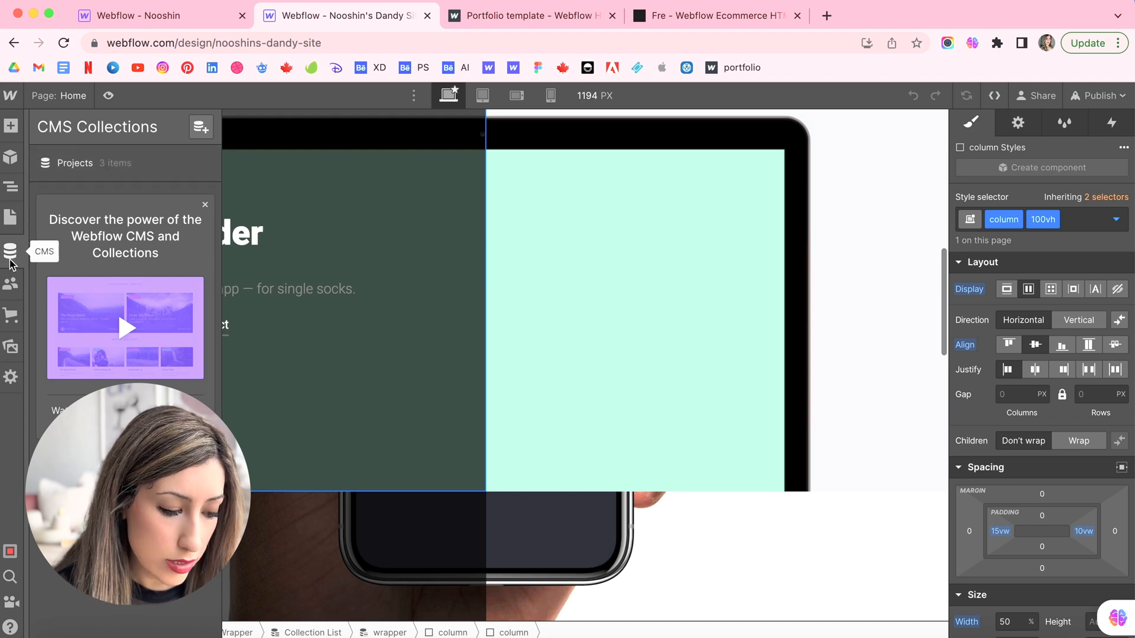
# Step: Open the Projects item 'Looking for Life Beyond Earth' and review its fields and description
pyautogui.click(75, 163)
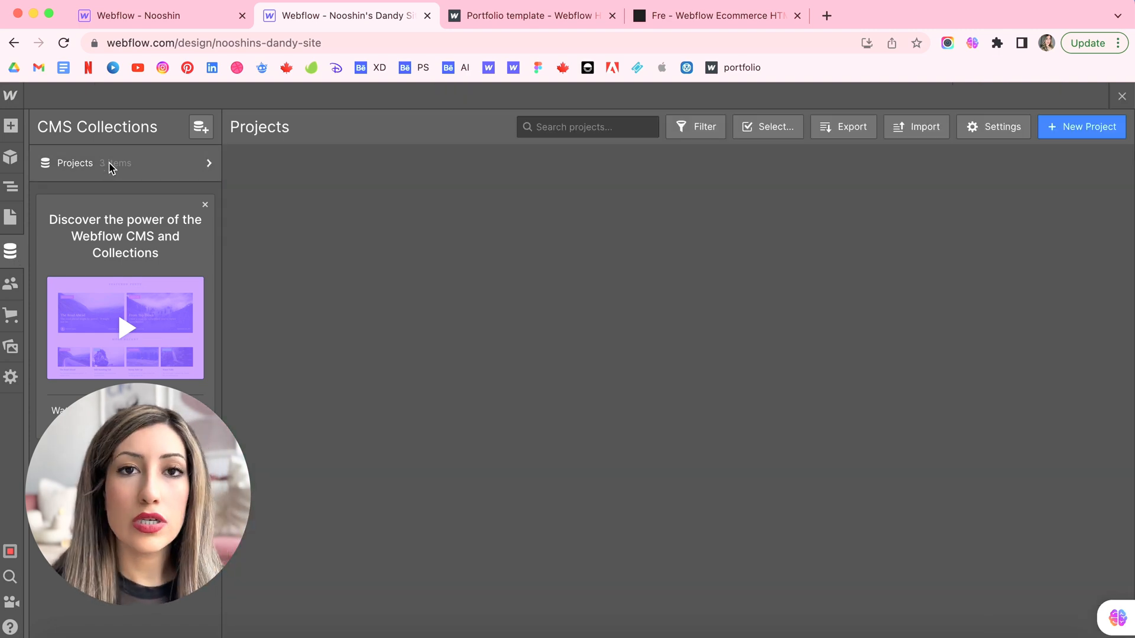
pyautogui.click(74, 164)
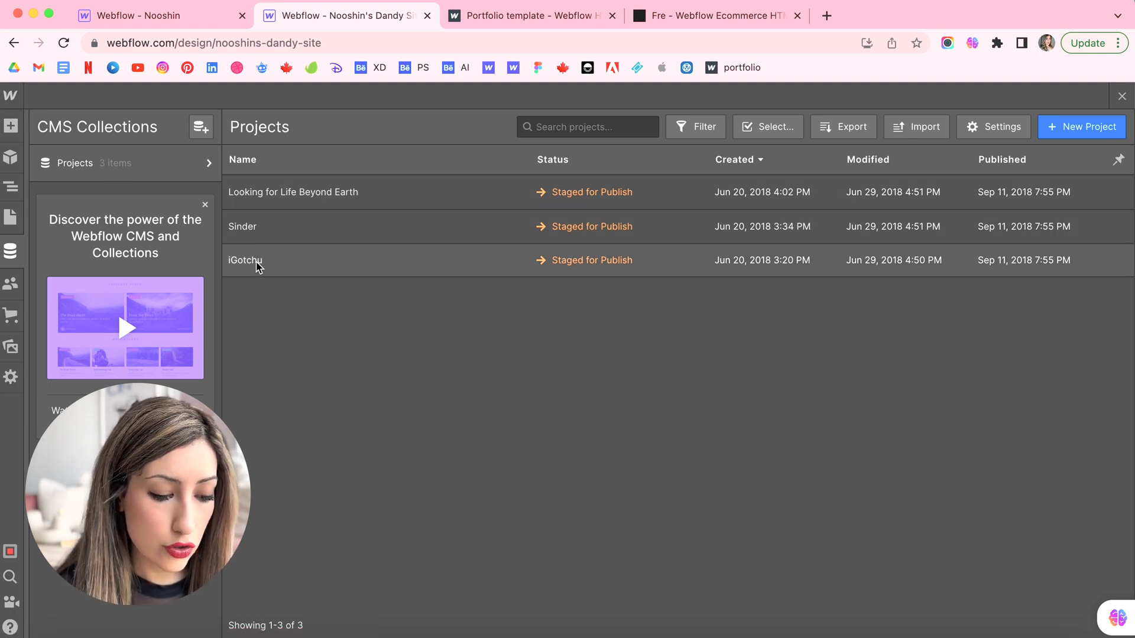
pyautogui.click(293, 191)
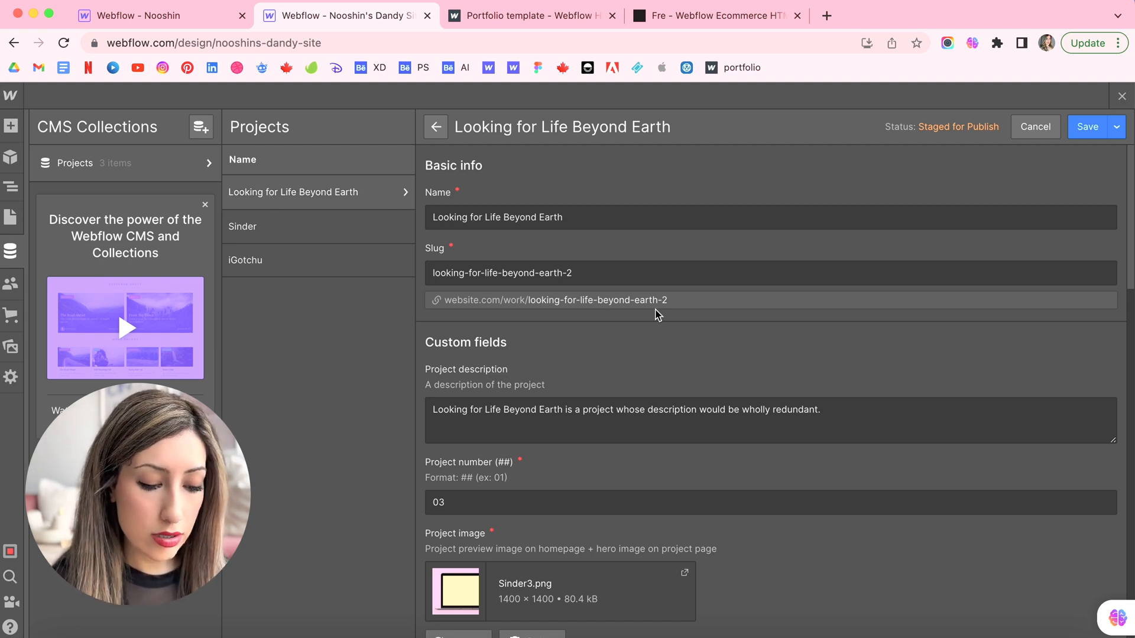
pyautogui.scroll(-3)
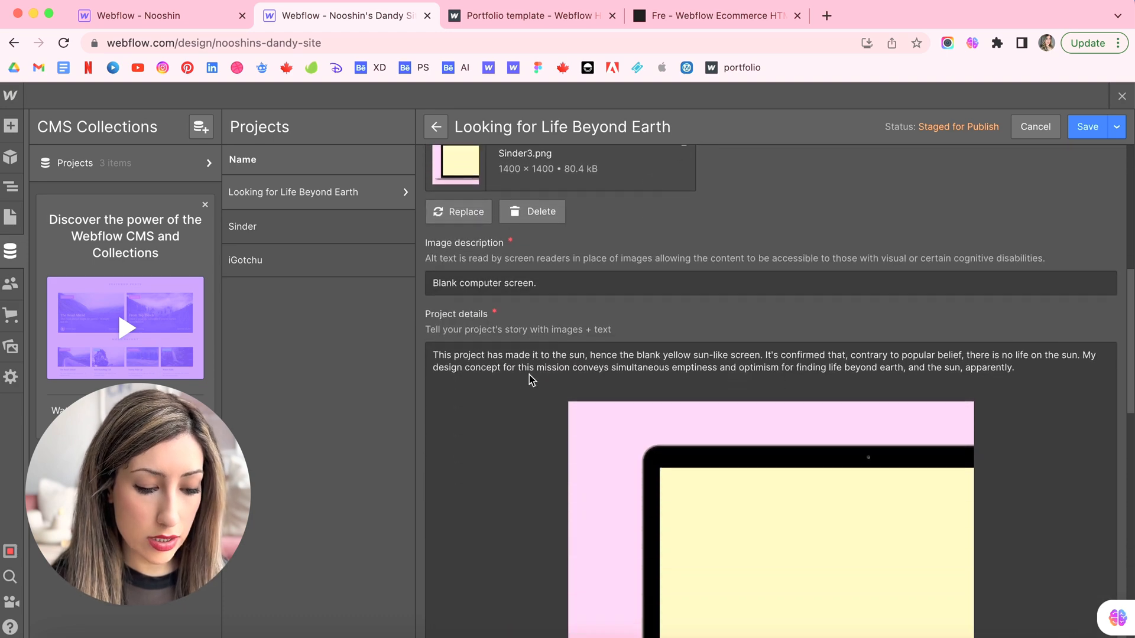
pyautogui.scroll(-3)
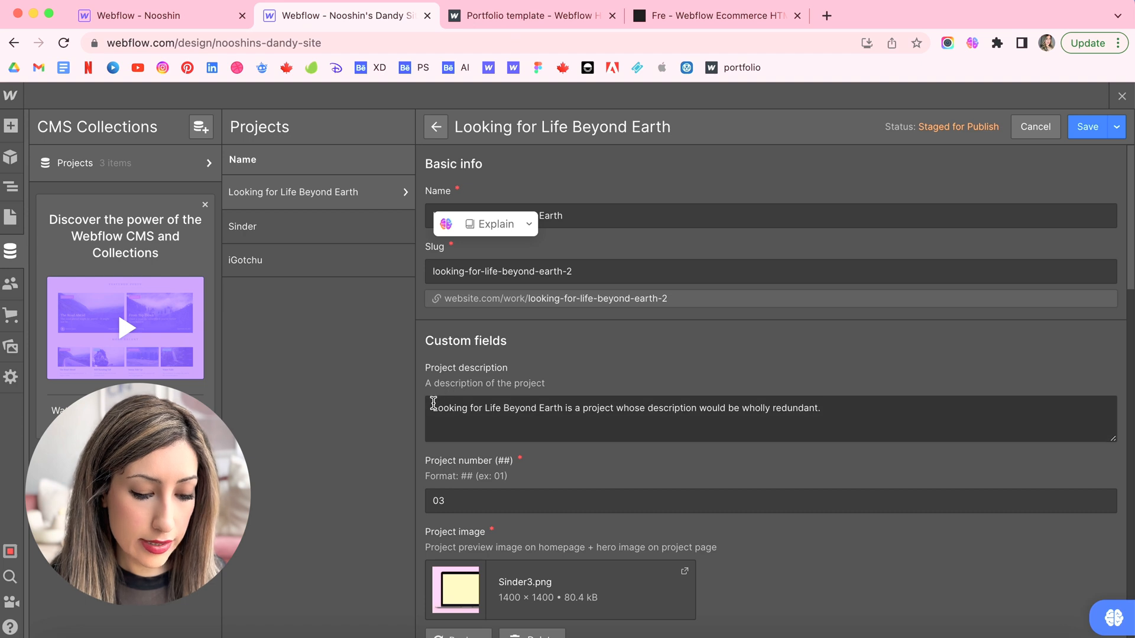
pyautogui.tripleClick(623, 407)
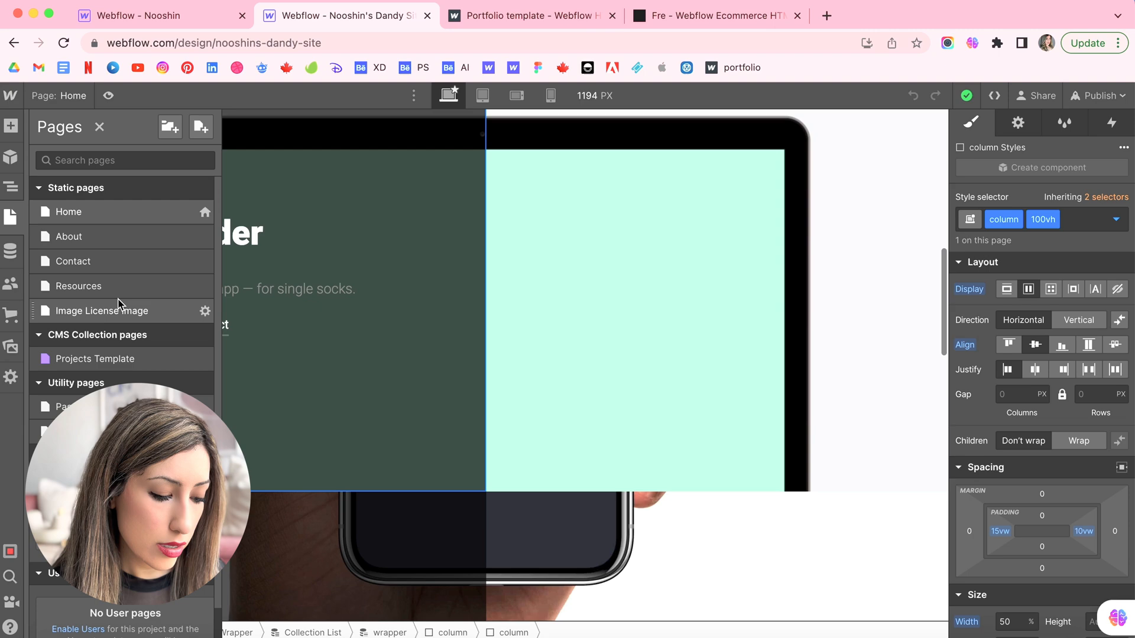
# Step: Open the Projects Template page and scroll through the Beyond Earth project layout
pyautogui.click(95, 358)
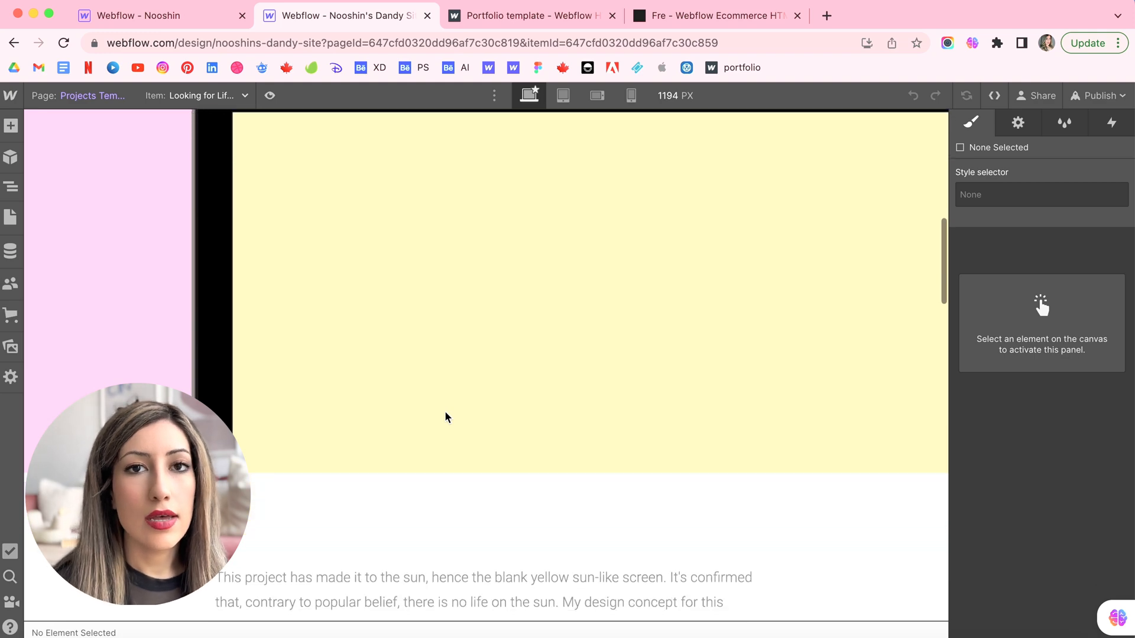
pyautogui.scroll(-3)
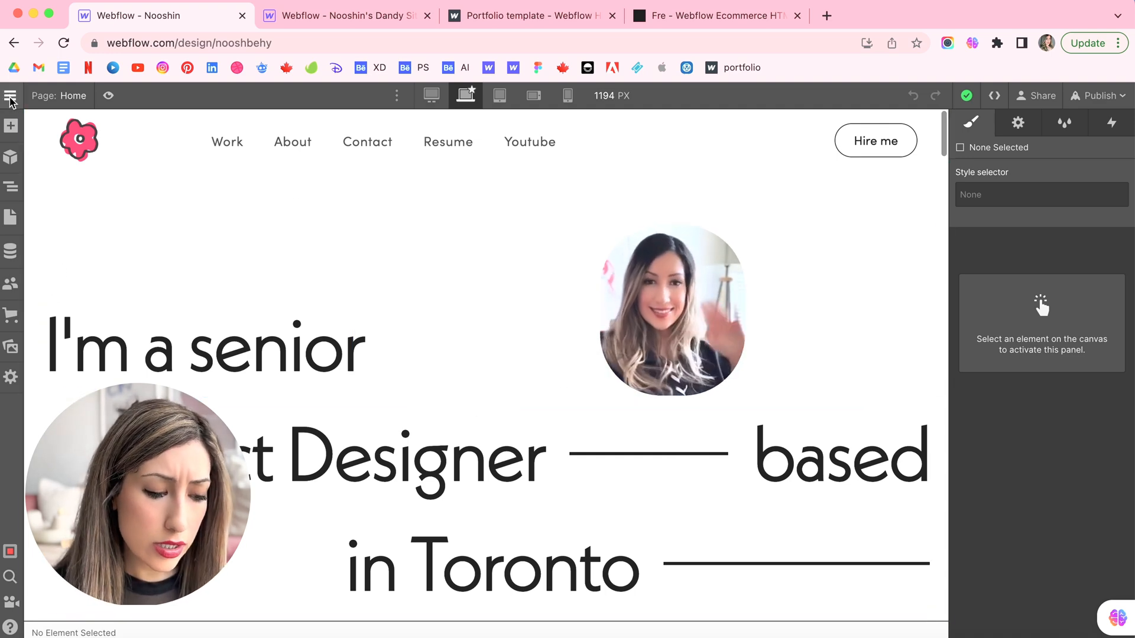
pyautogui.scroll(-3)
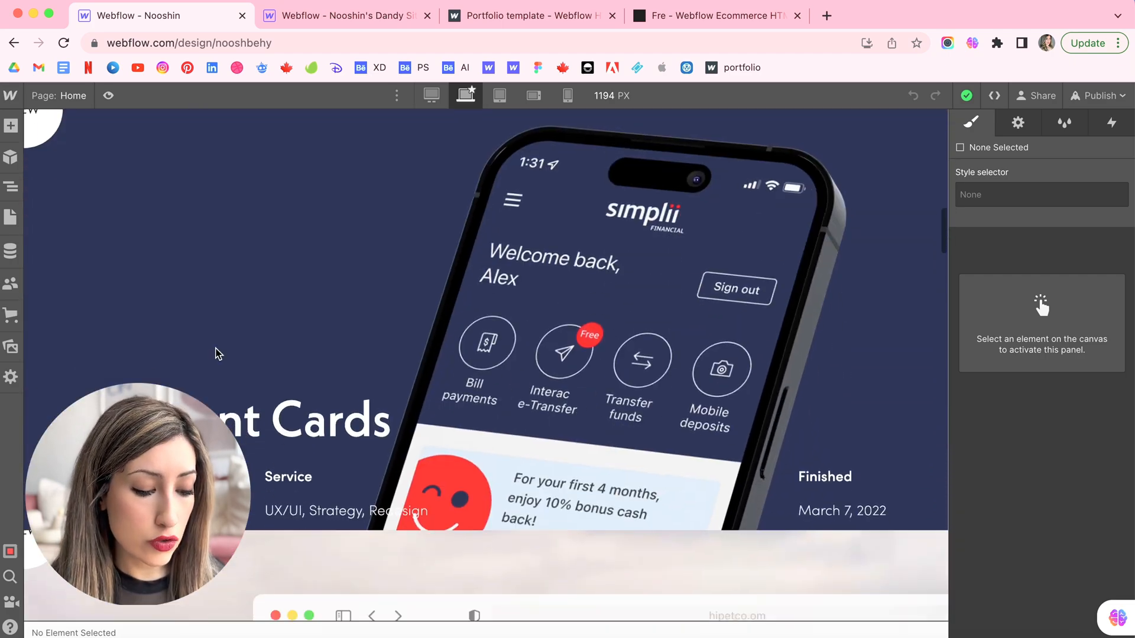
pyautogui.scroll(-3)
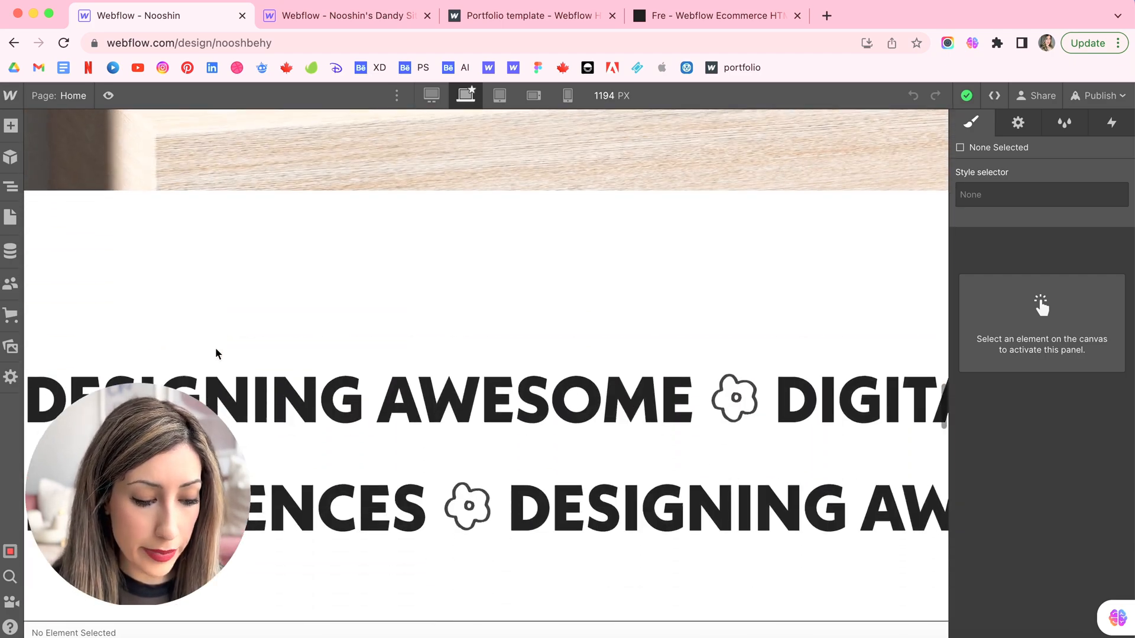
pyautogui.scroll(-3)
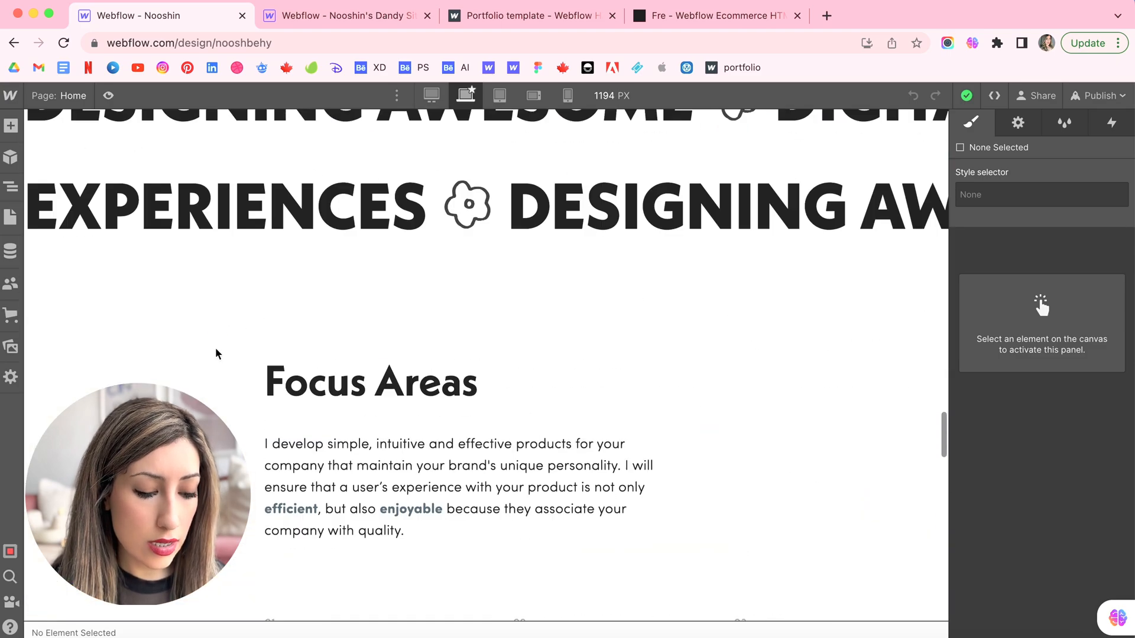
pyautogui.scroll(-3)
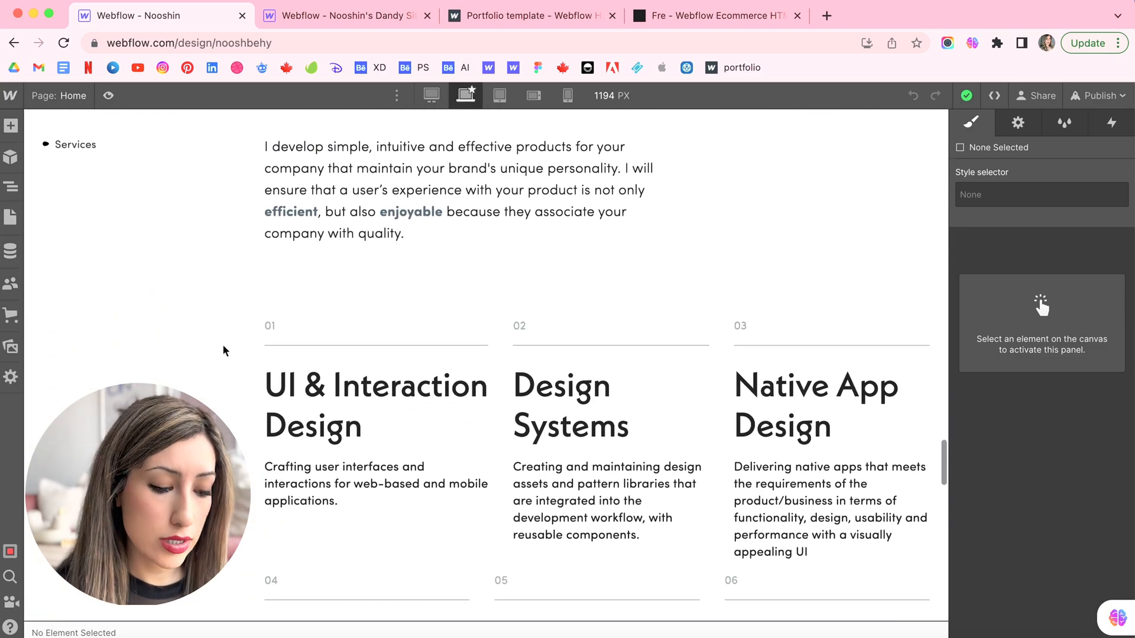
pyautogui.click(448, 190)
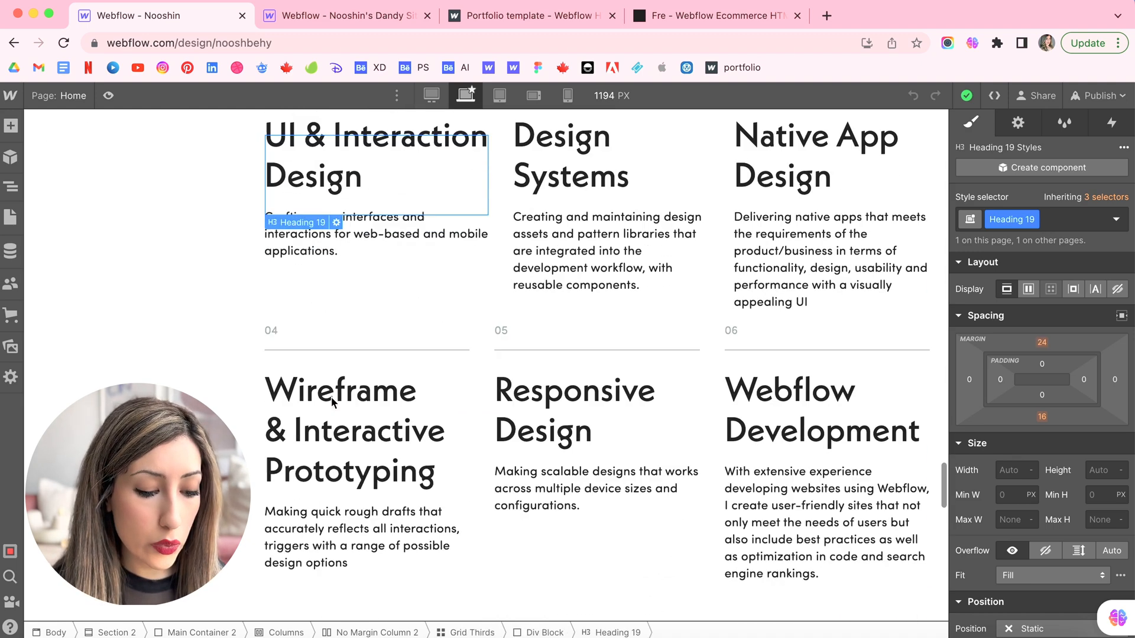
pyautogui.scroll(-3)
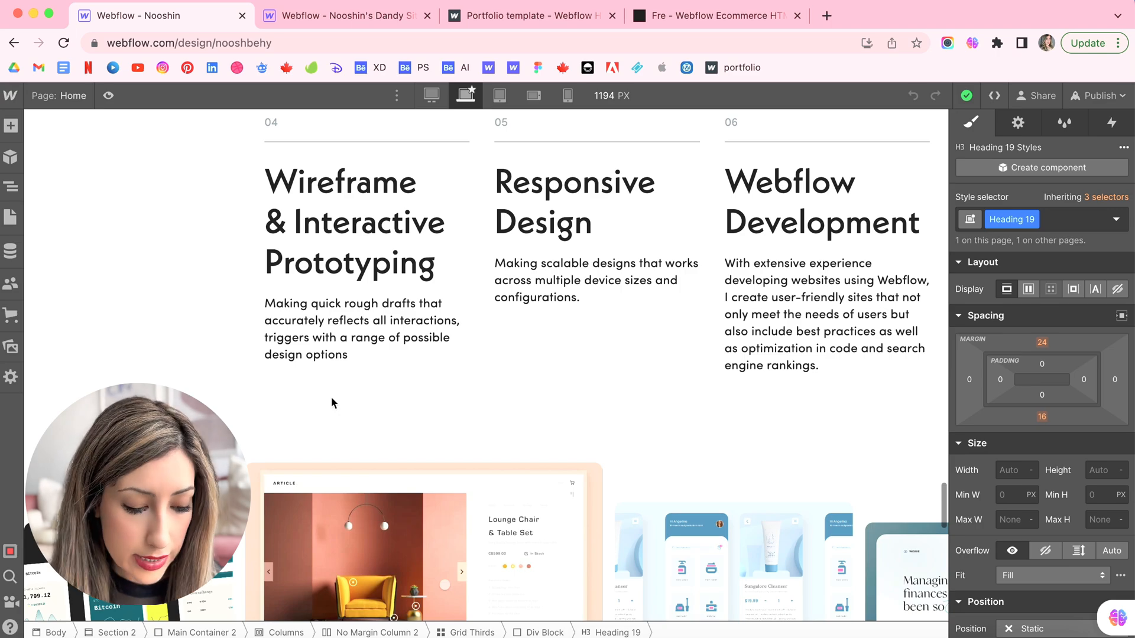
pyautogui.scroll(-3)
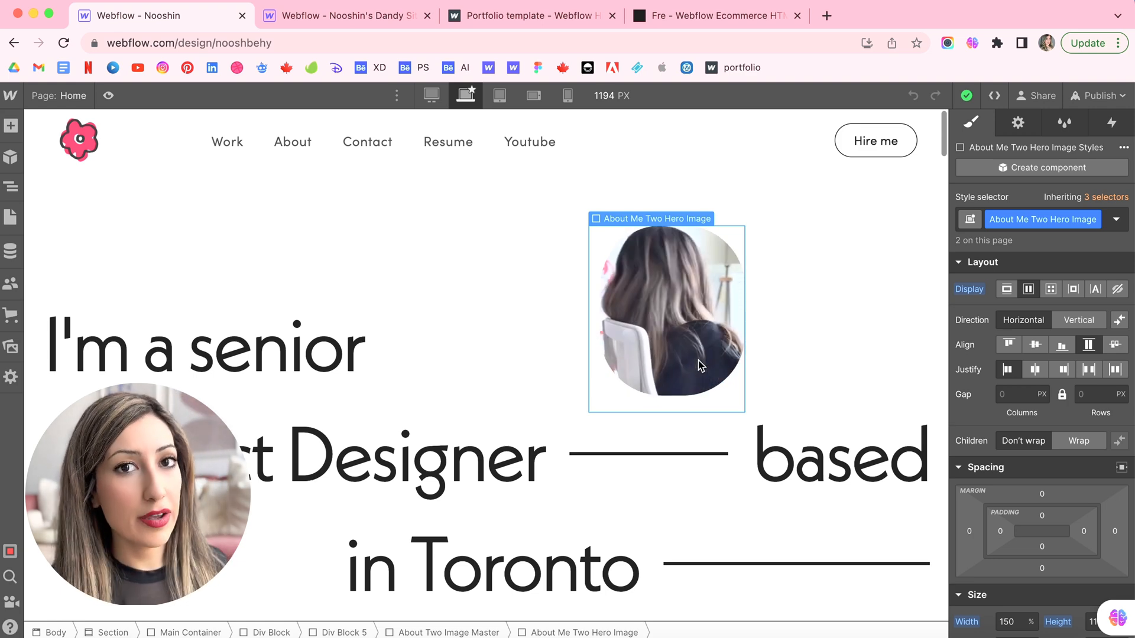
pyautogui.scroll(-3)
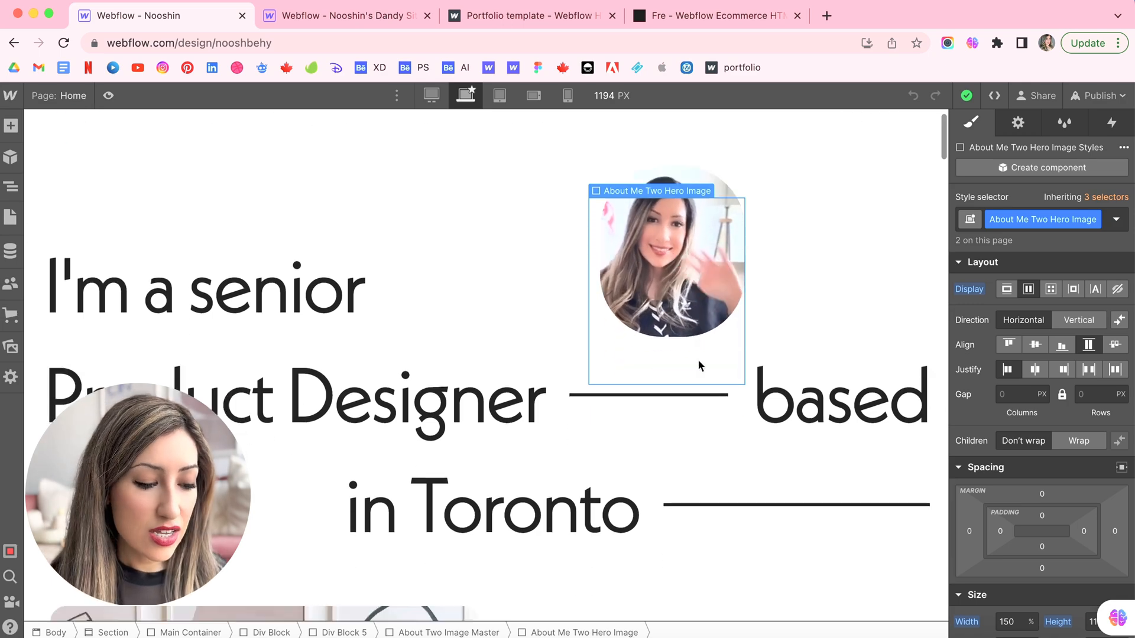
pyautogui.scroll(-3)
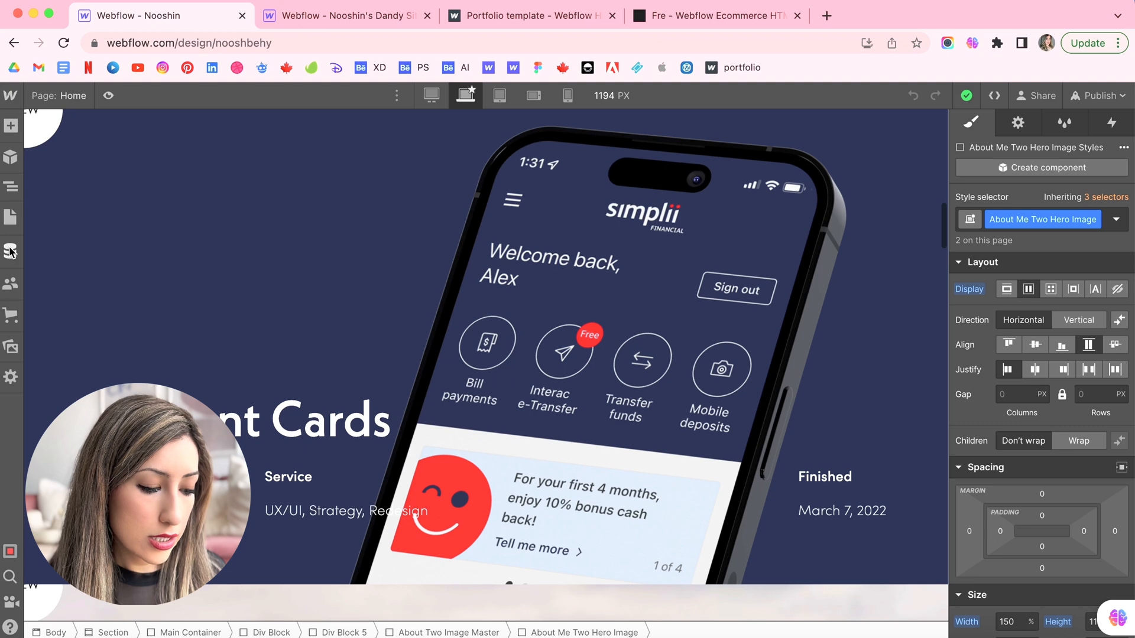
# Step: Open the portfolio's Content Cards entry in the Projects collection and review its fields
pyautogui.click(11, 251)
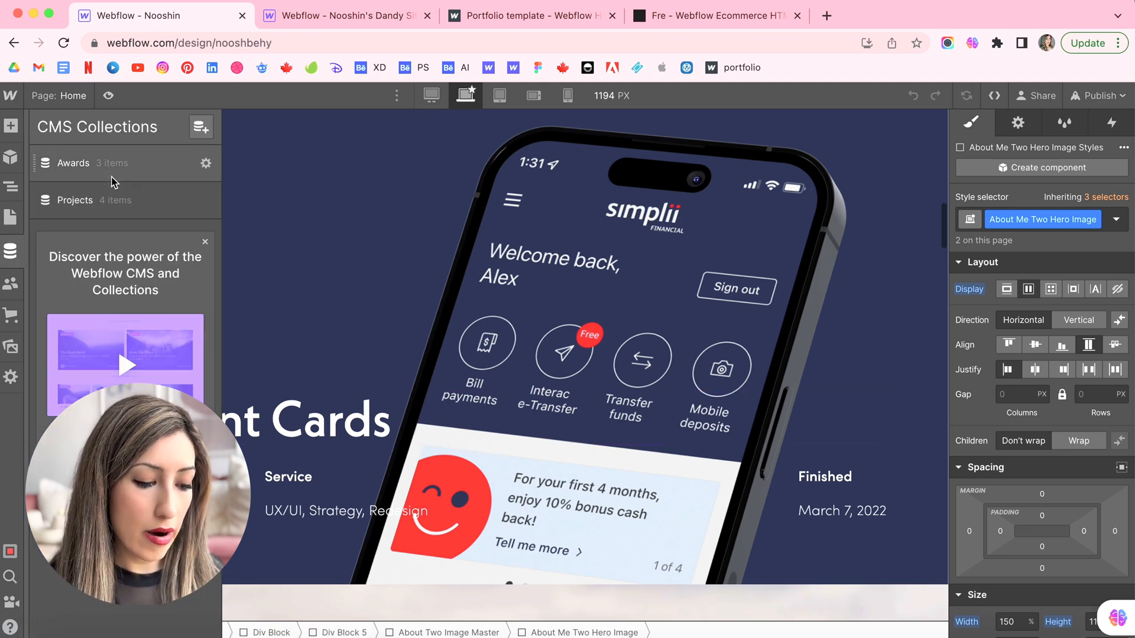
pyautogui.click(75, 200)
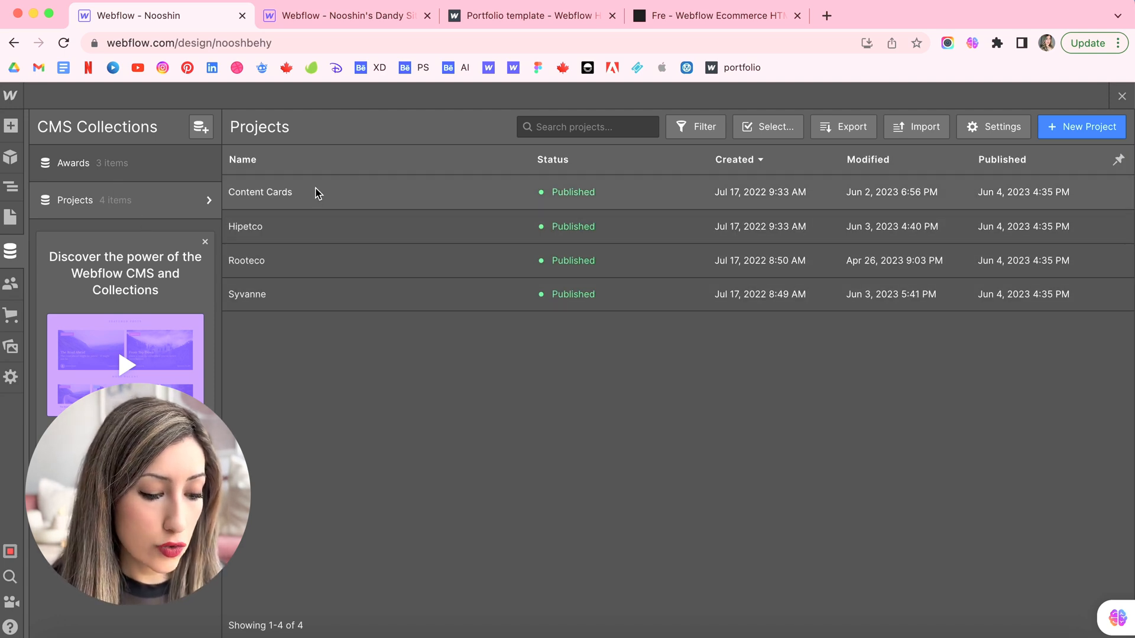
pyautogui.click(259, 192)
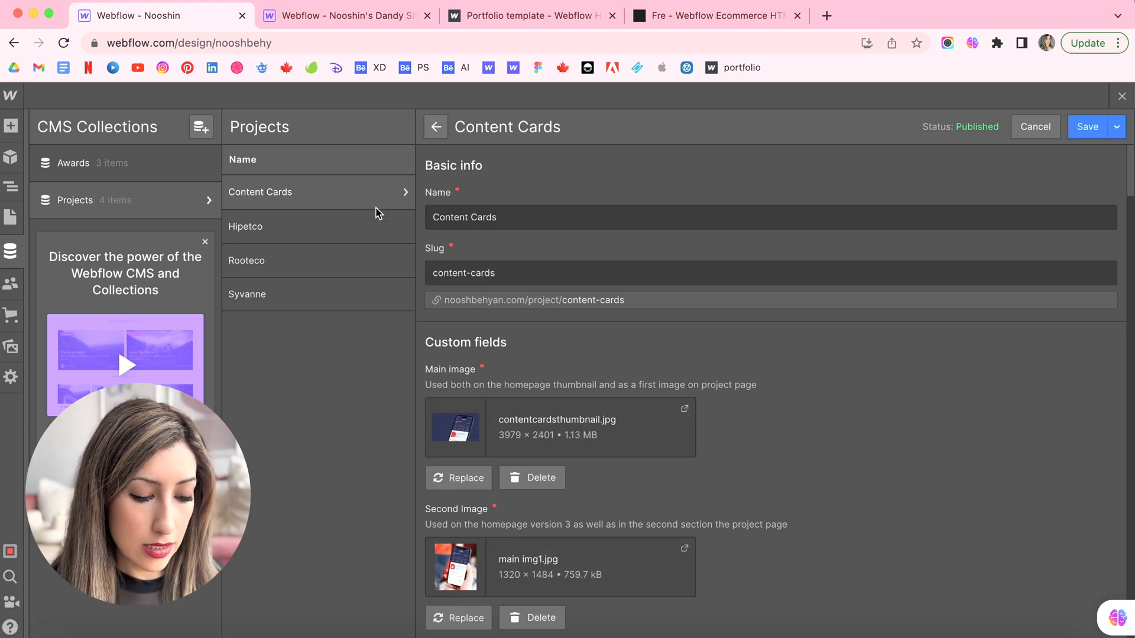
pyautogui.scroll(-3)
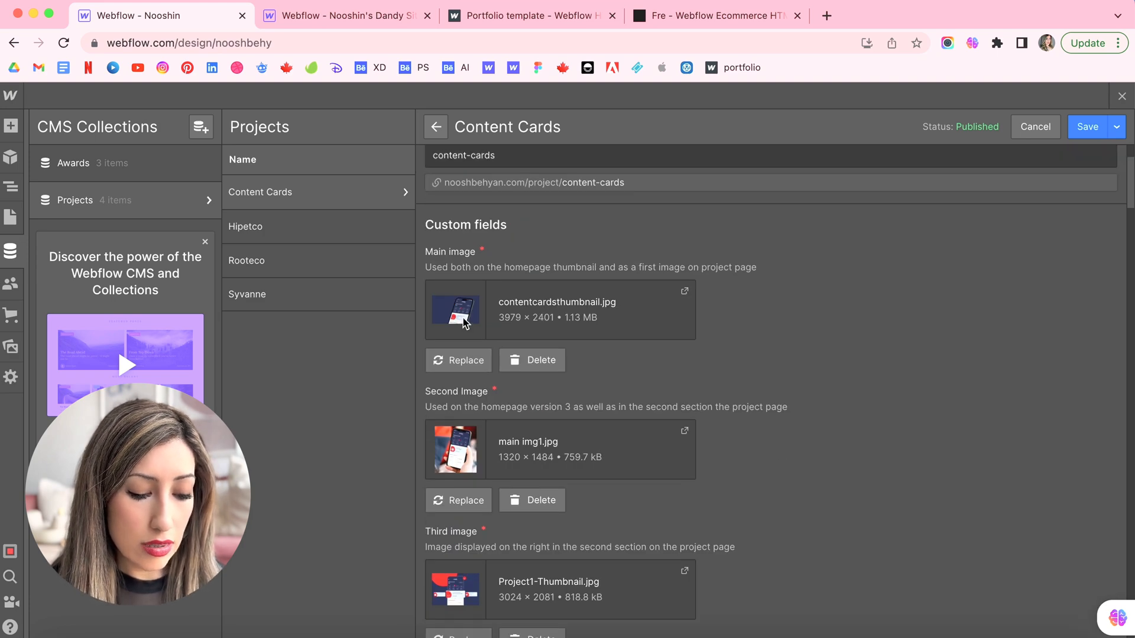
pyautogui.scroll(-3)
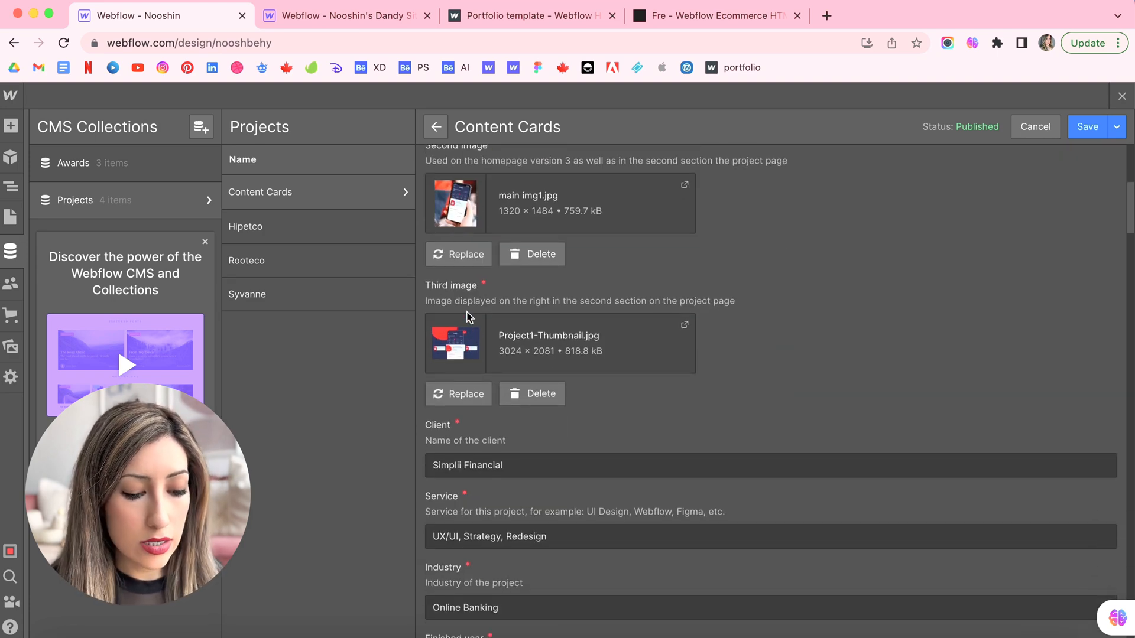
pyautogui.scroll(-3)
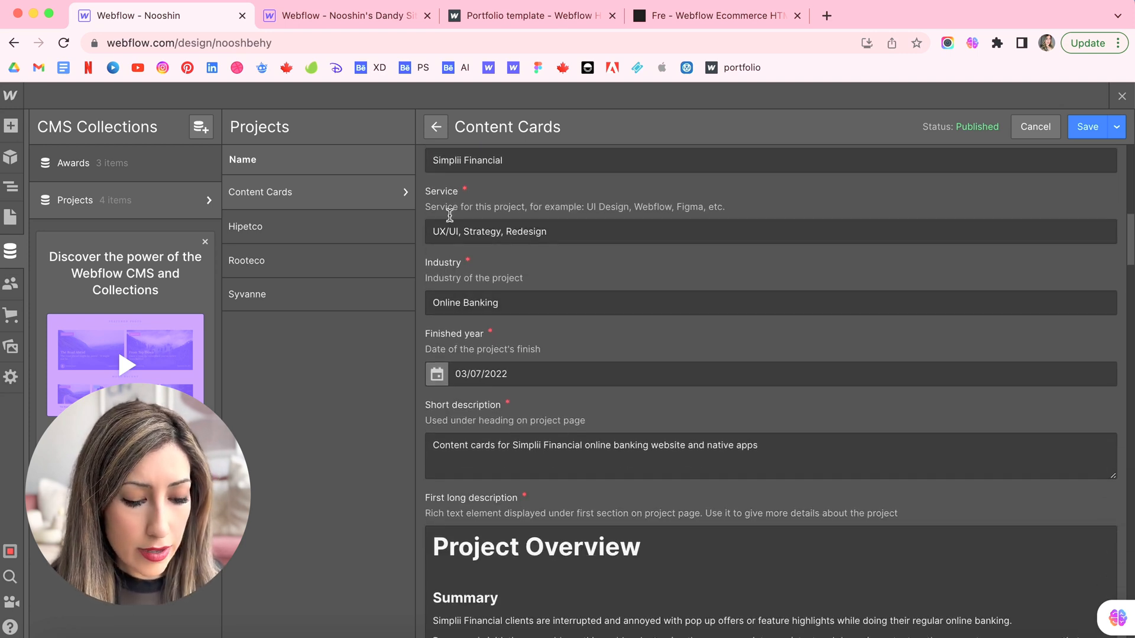
pyautogui.scroll(-3)
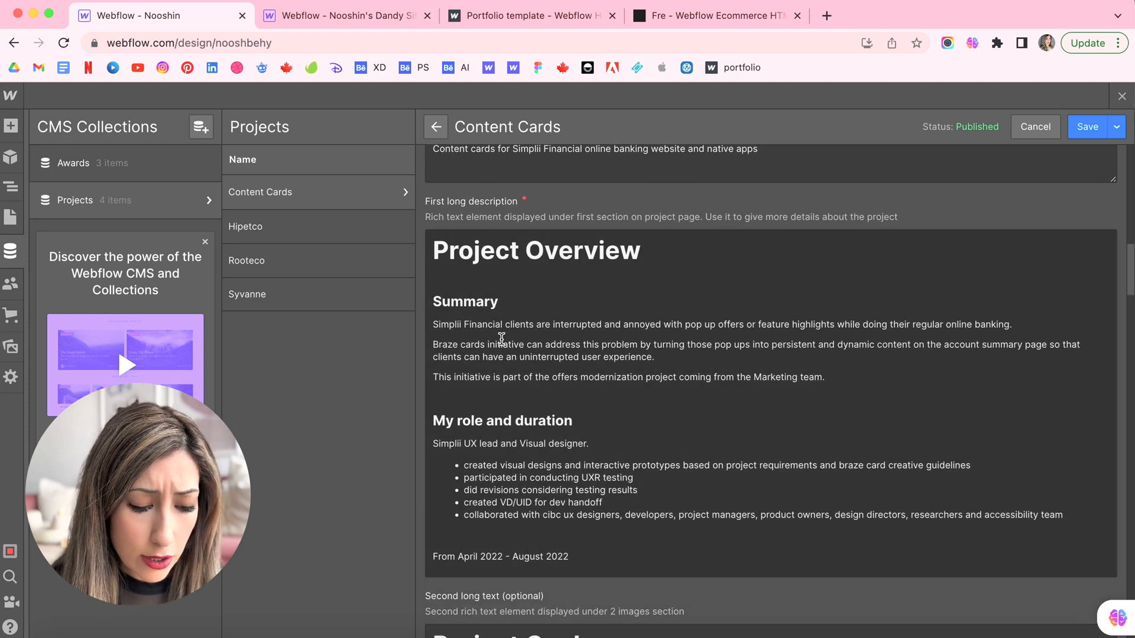
pyautogui.scroll(-3)
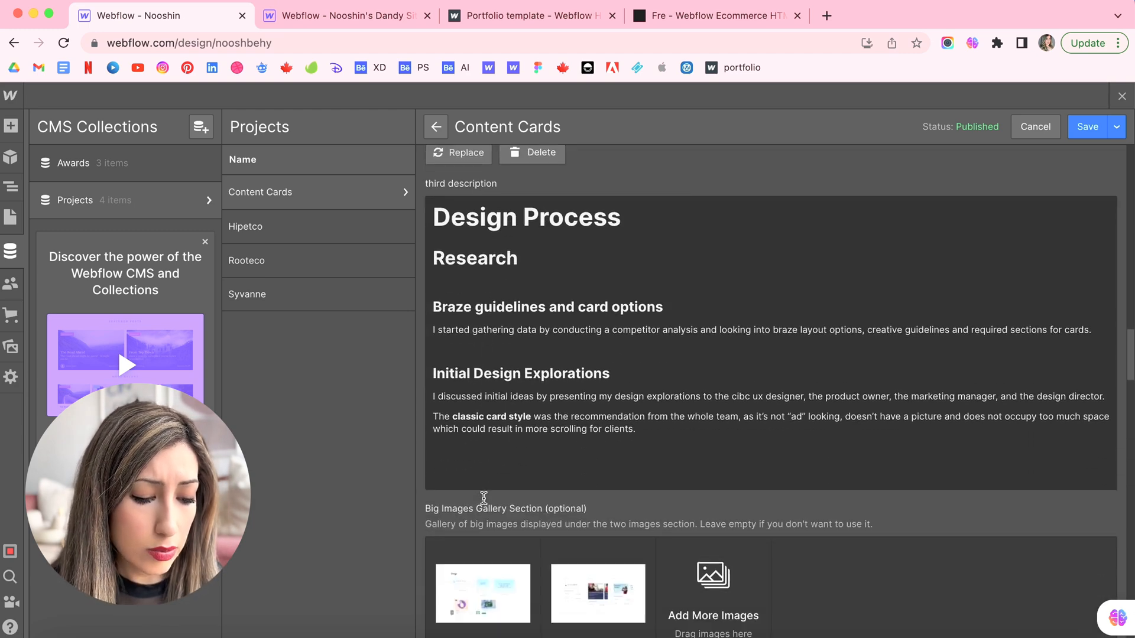
pyautogui.scroll(-3)
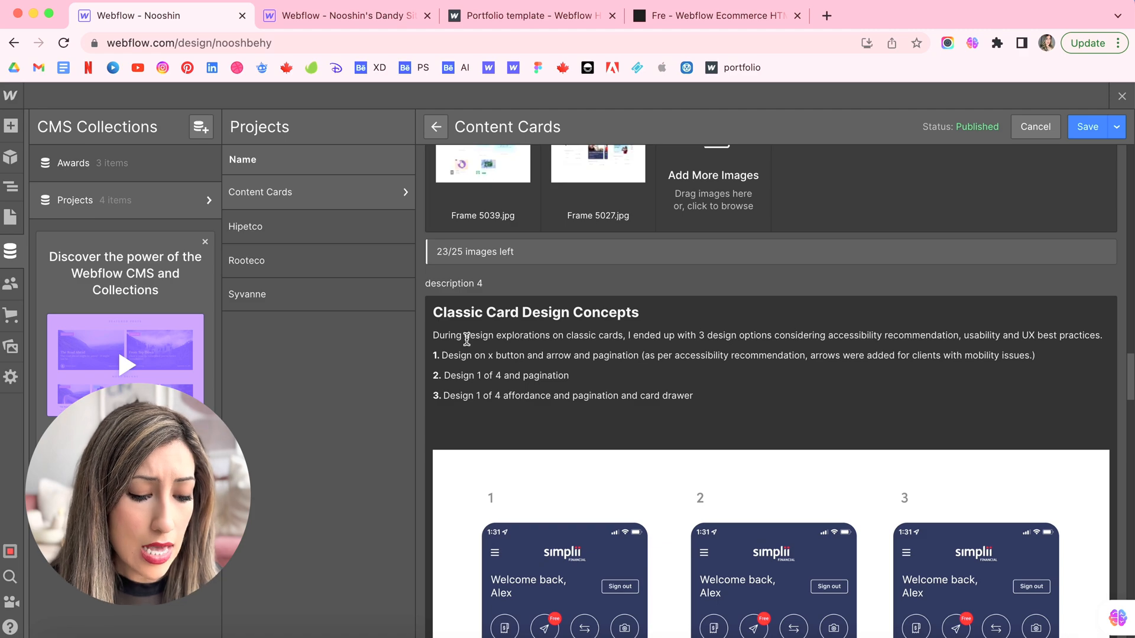
pyautogui.scroll(-3)
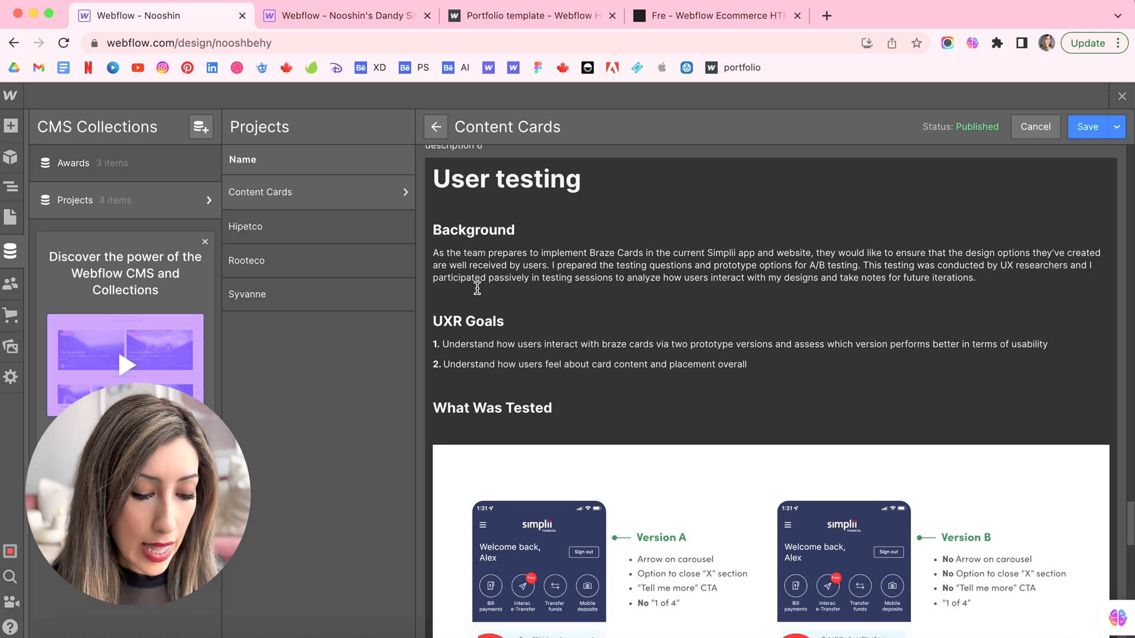
pyautogui.scroll(-3)
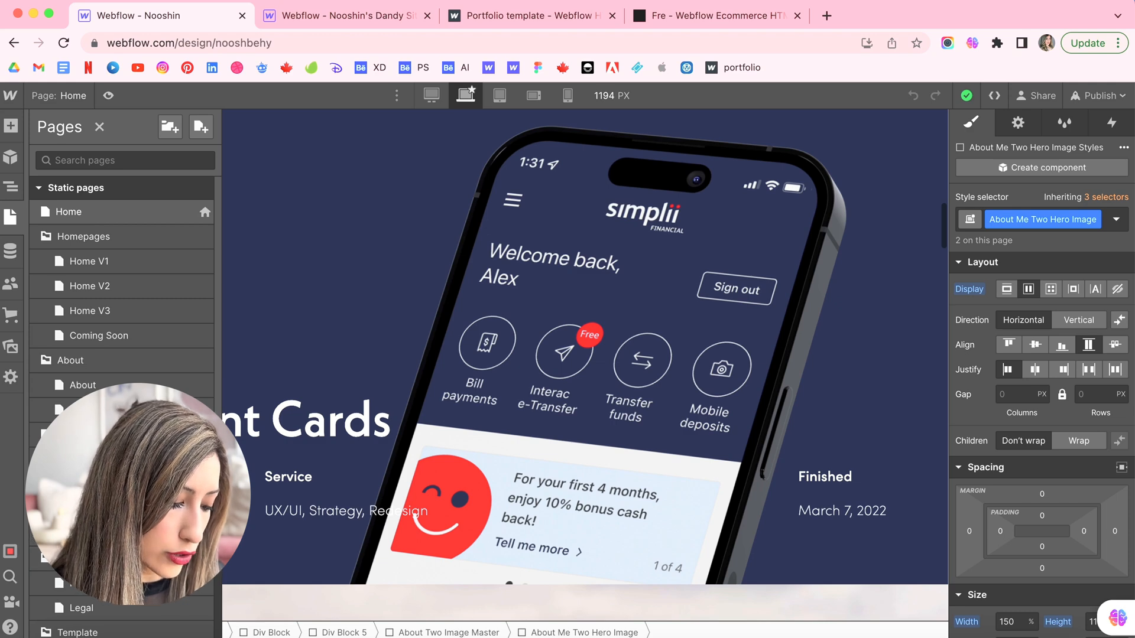
# Step: Switch the Projects Template preview item from Syvanne to Content Cards
pyautogui.scroll(-3)
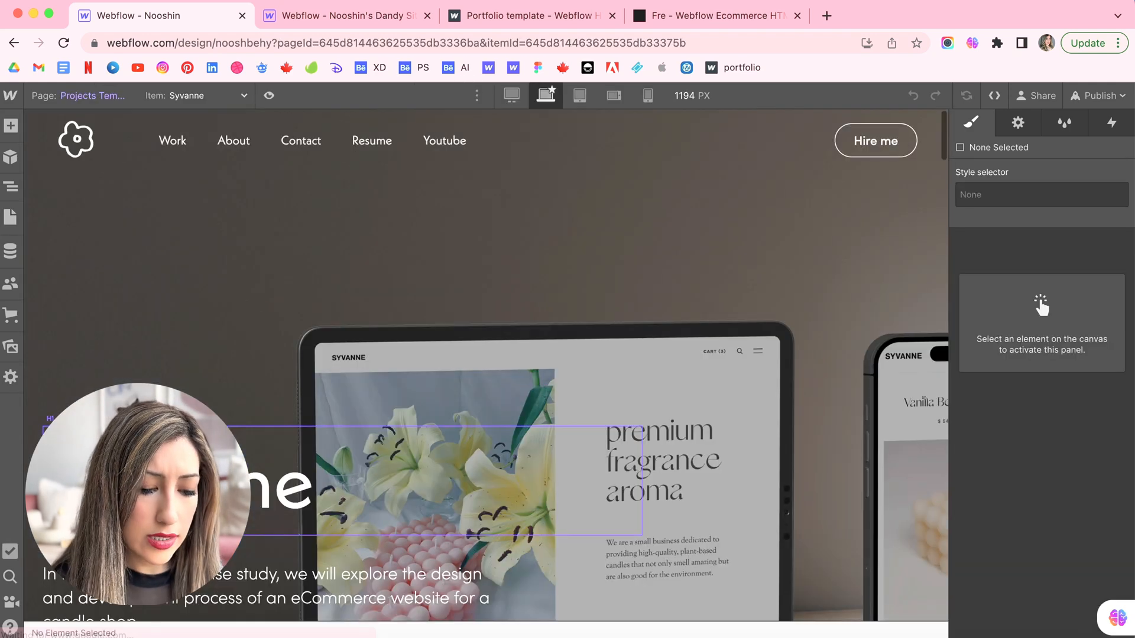
pyautogui.click(196, 95)
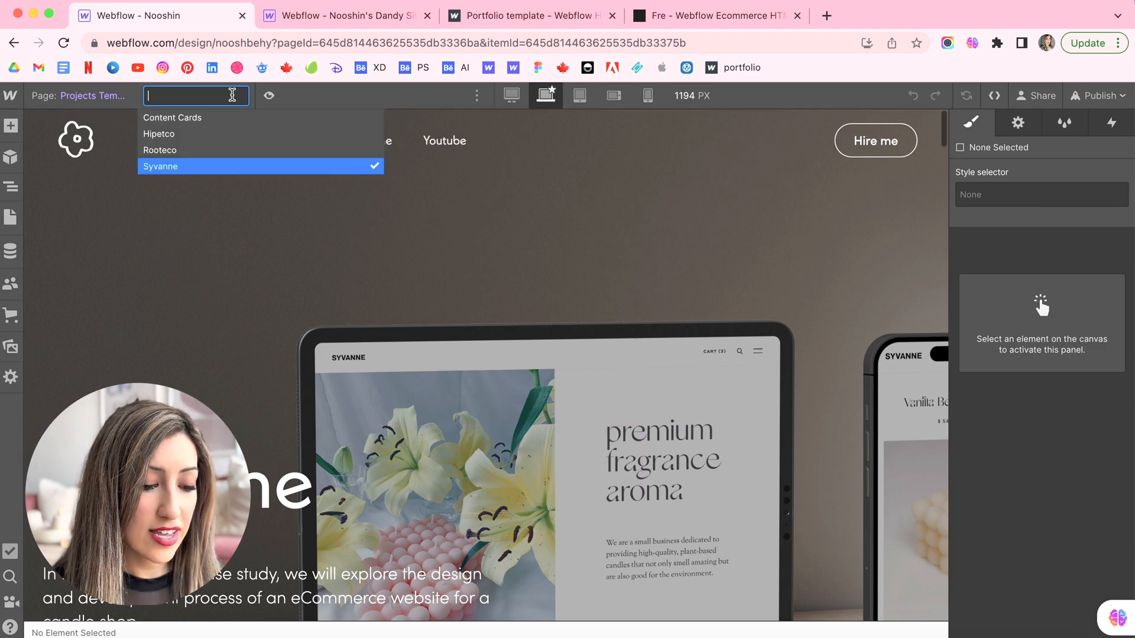
pyautogui.click(172, 117)
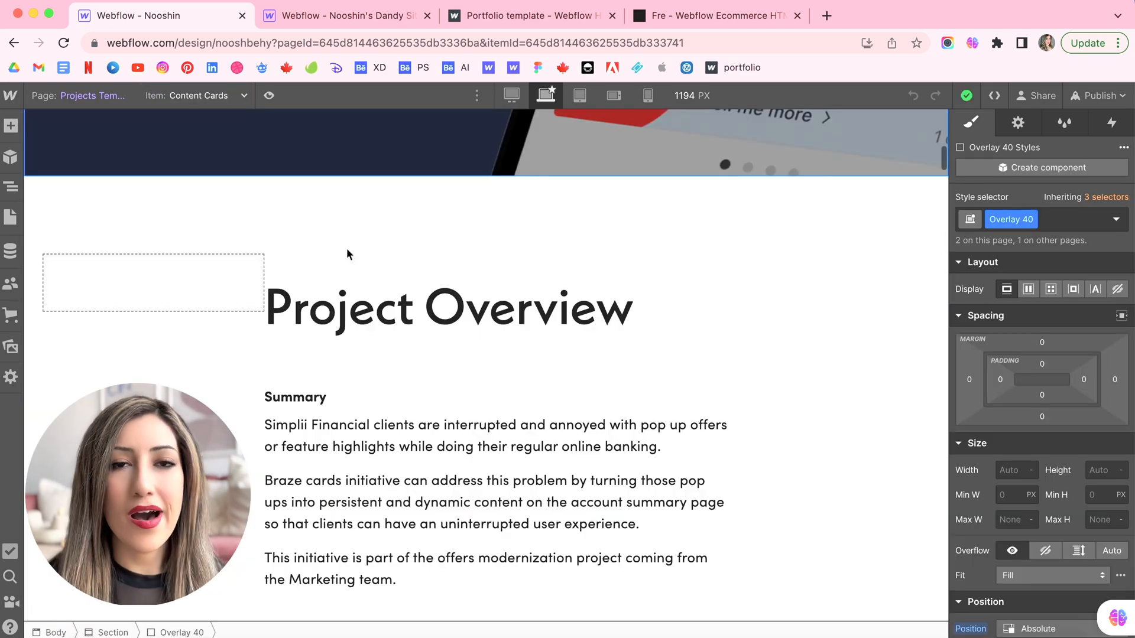